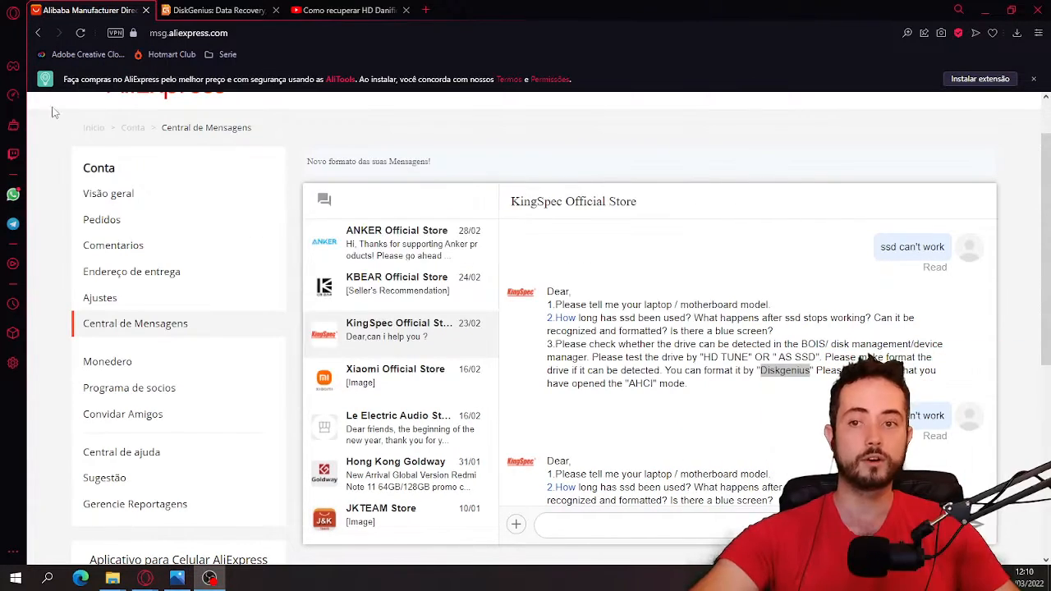
Open This PC from the Start menu's 'Meu computador' tile and clear the selection.
{"action": "left_click", "coordinate": [12, 578]}
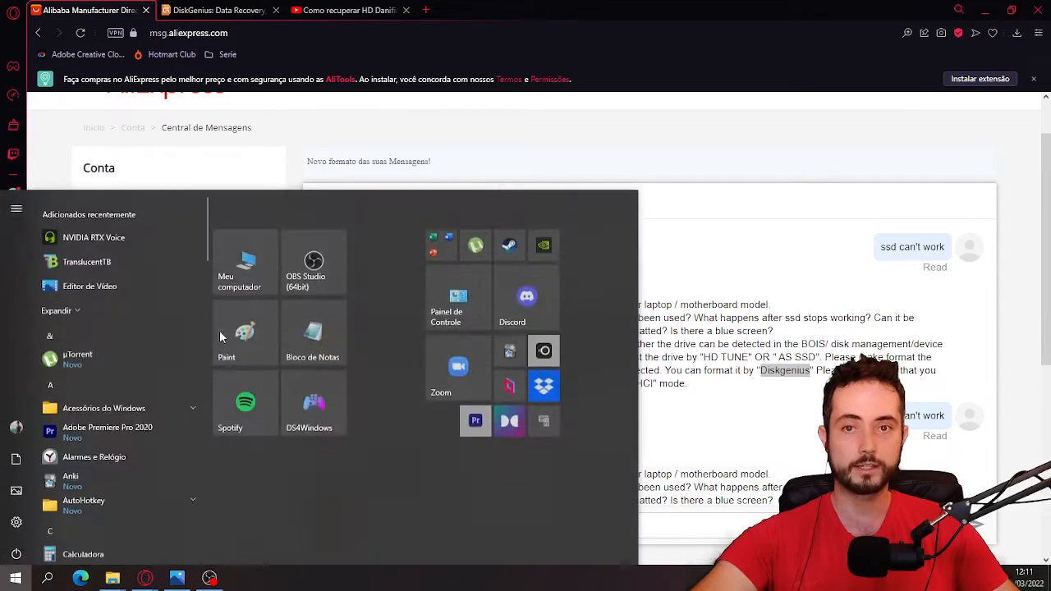
{"action": "left_click", "coordinate": [247, 262]}
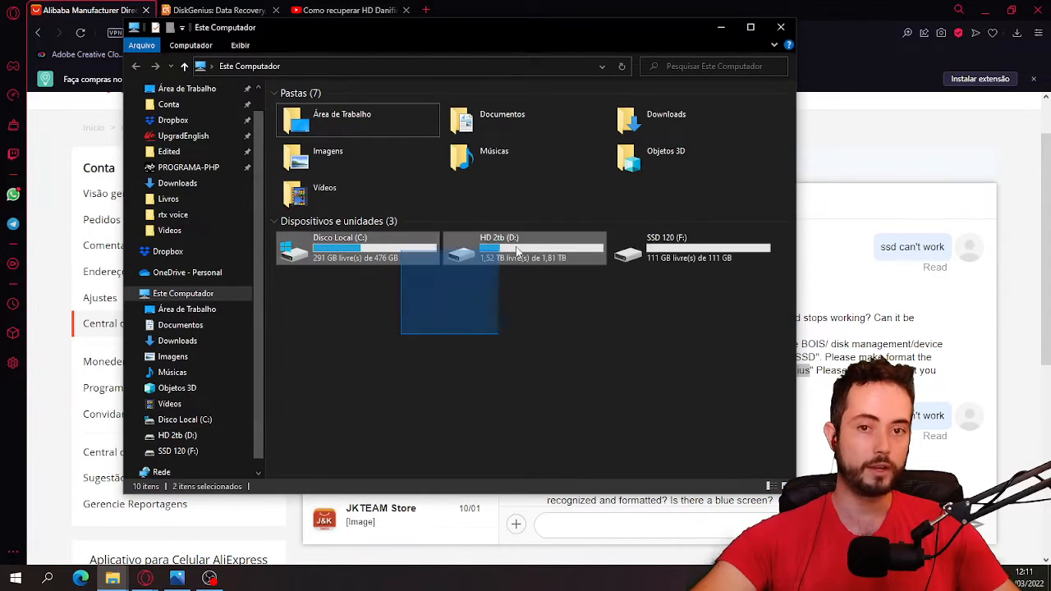
{"action": "left_click", "coordinate": [654, 328]}
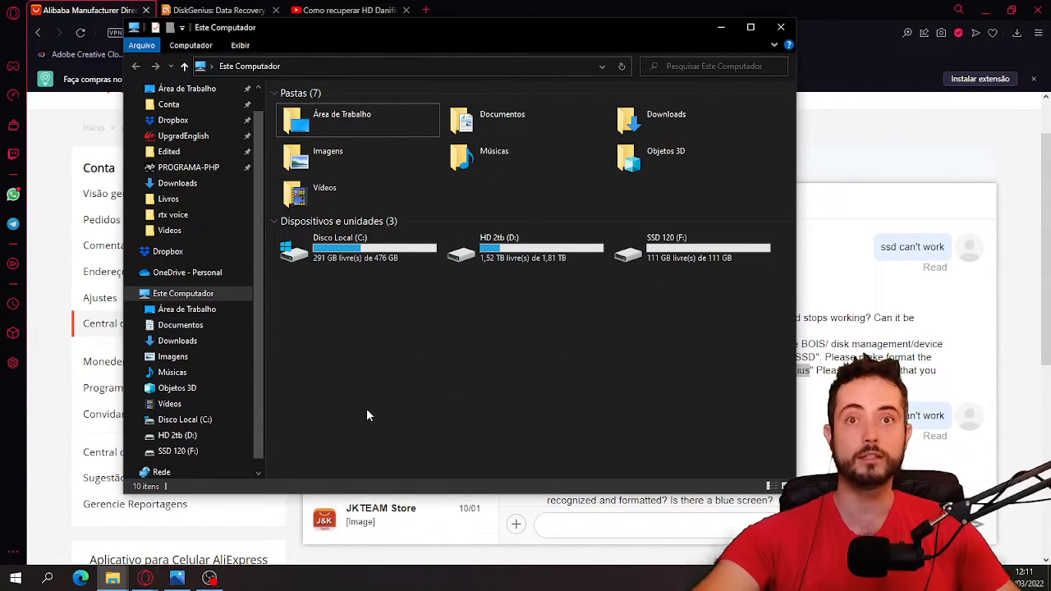
{"action": "mouse_move", "coordinate": [479, 342]}
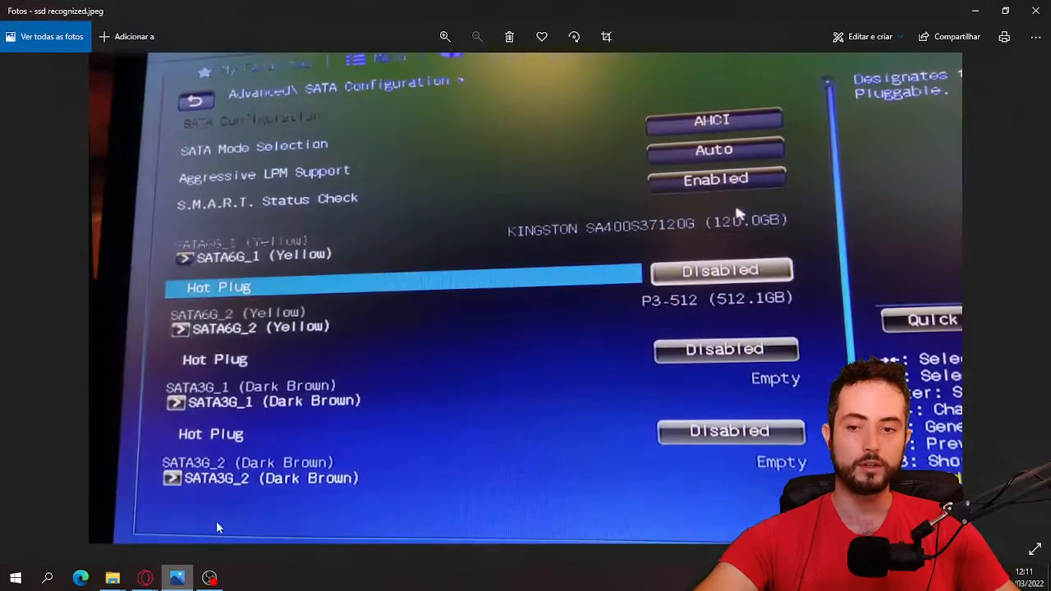
{"action": "mouse_move", "coordinate": [431, 311]}
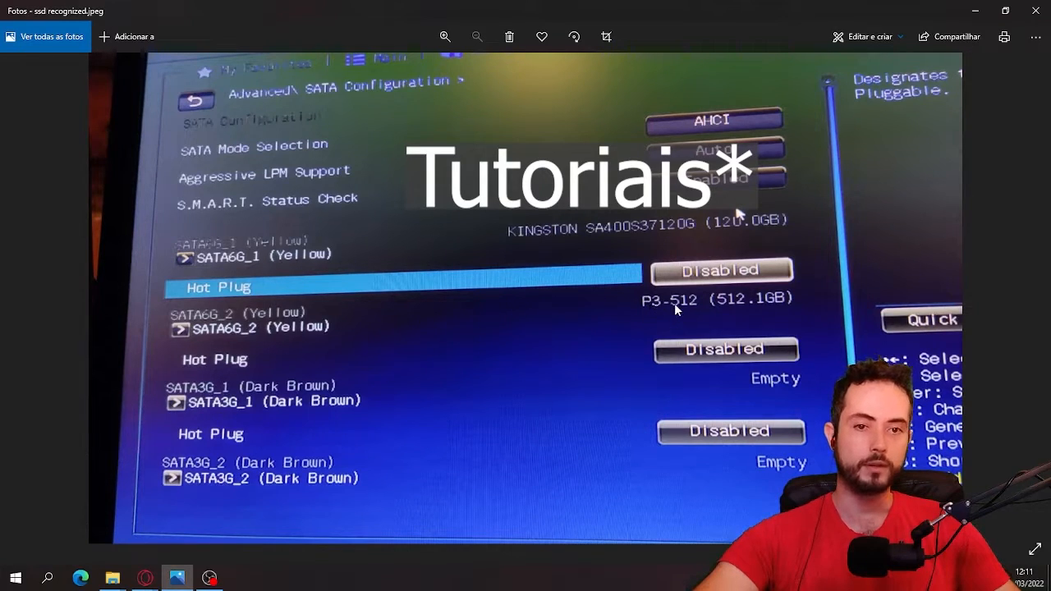
{"action": "mouse_move", "coordinate": [702, 299]}
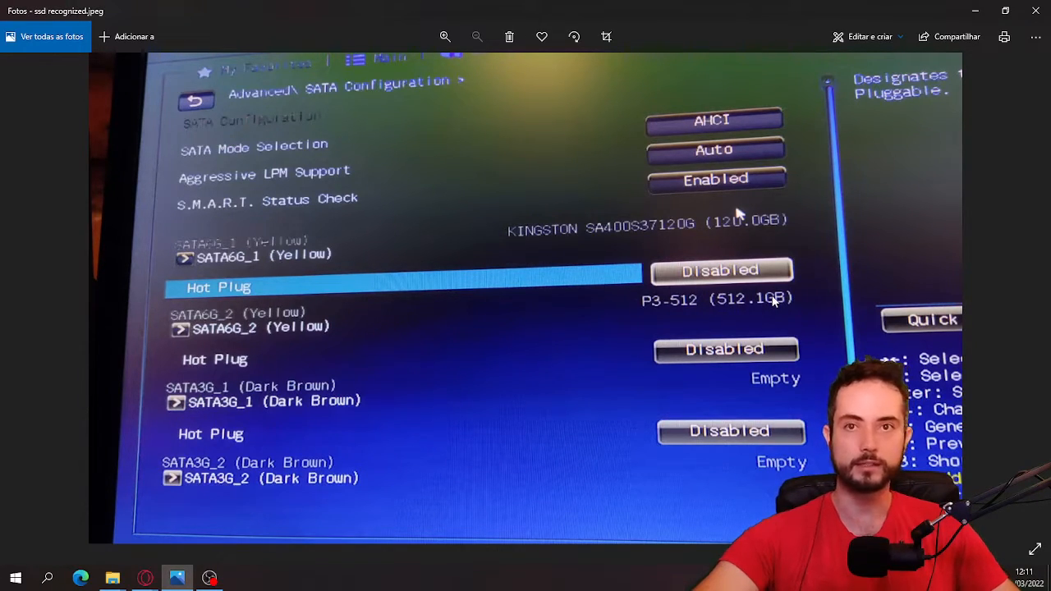
{"action": "mouse_move", "coordinate": [624, 323]}
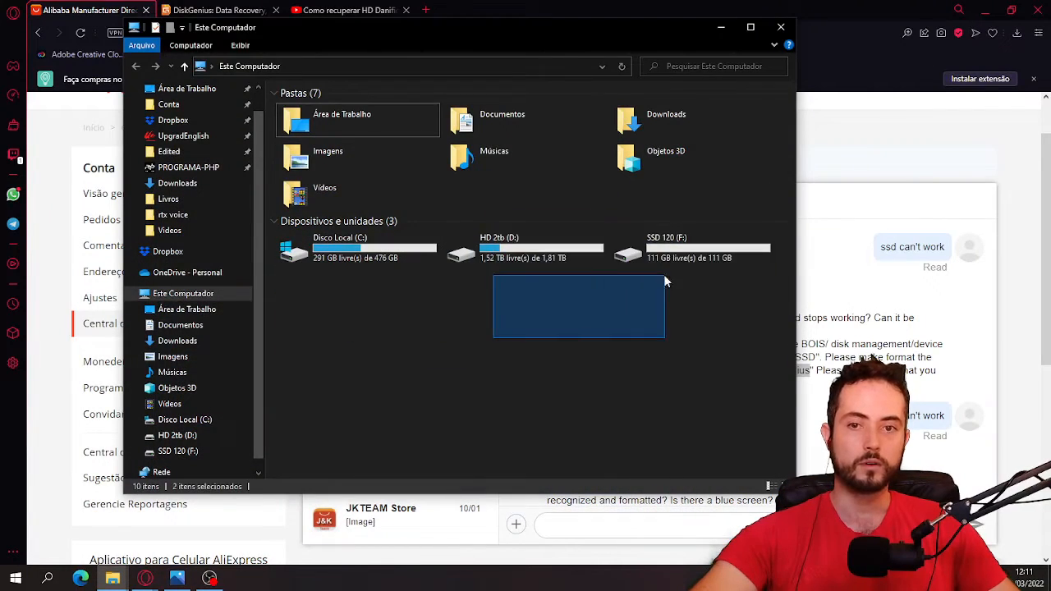
Select the Disco Local (C:) drive, then minimize the This PC window.
{"action": "left_click", "coordinate": [381, 275]}
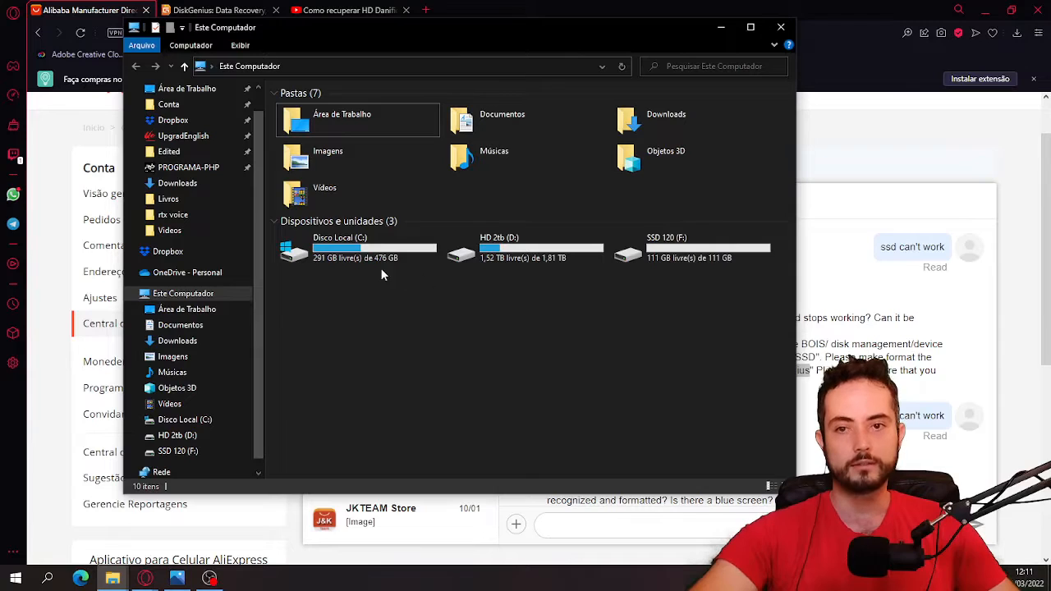
{"action": "left_click", "coordinate": [356, 247]}
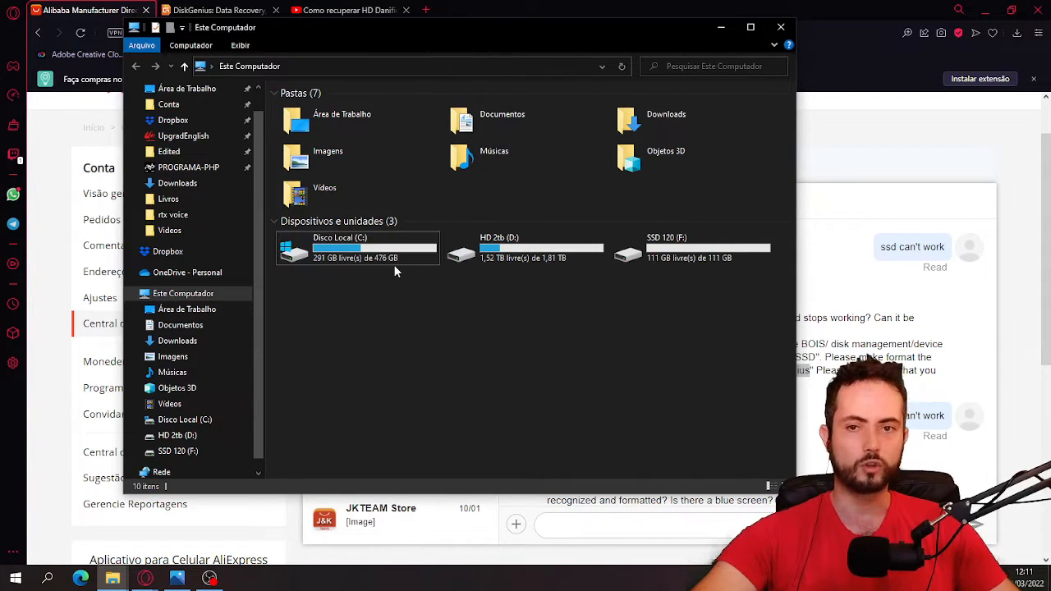
{"action": "left_click", "coordinate": [357, 249]}
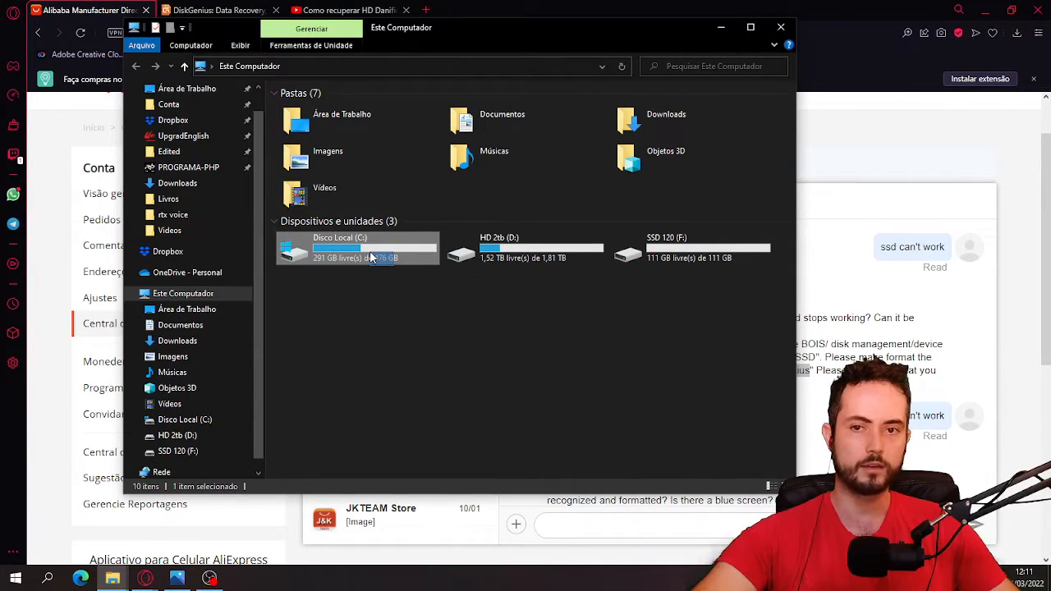
{"action": "left_click", "coordinate": [381, 299]}
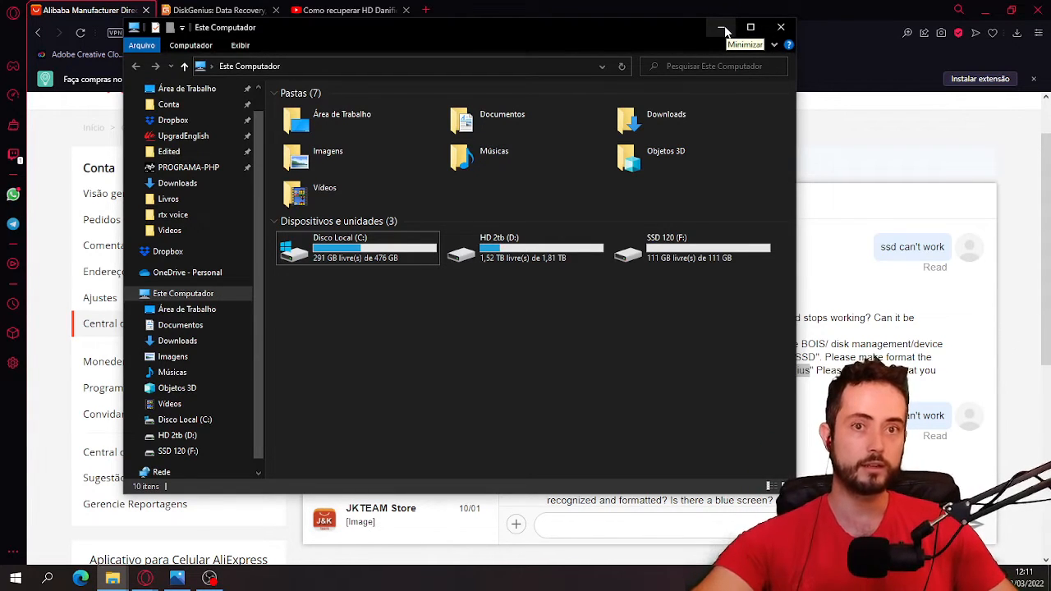
{"action": "left_click", "coordinate": [721, 27]}
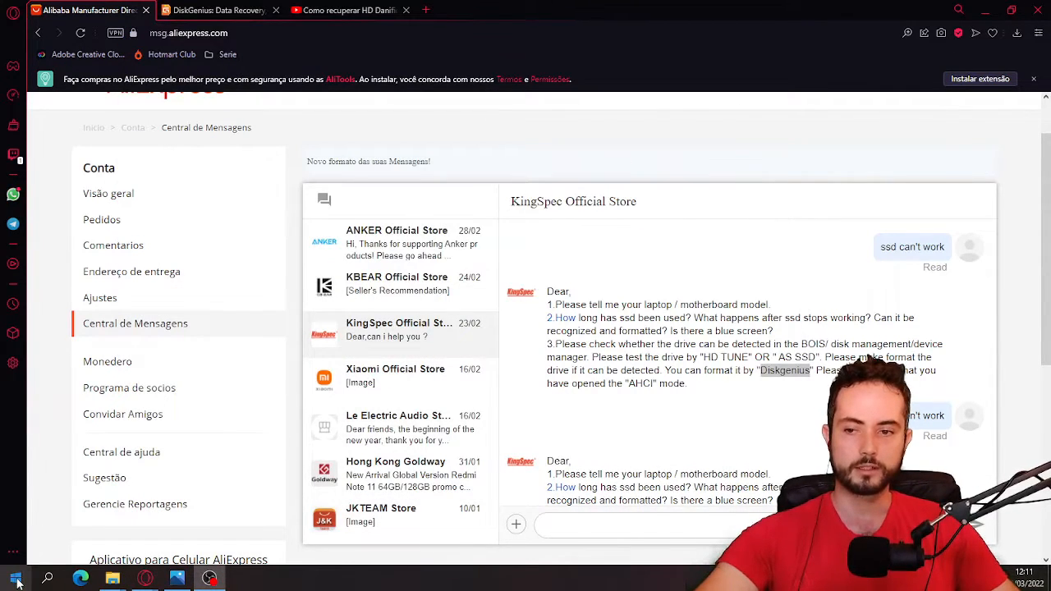
Launch Gerenciamento de Disco from the Start button's context menu.
{"action": "right_click", "coordinate": [12, 579]}
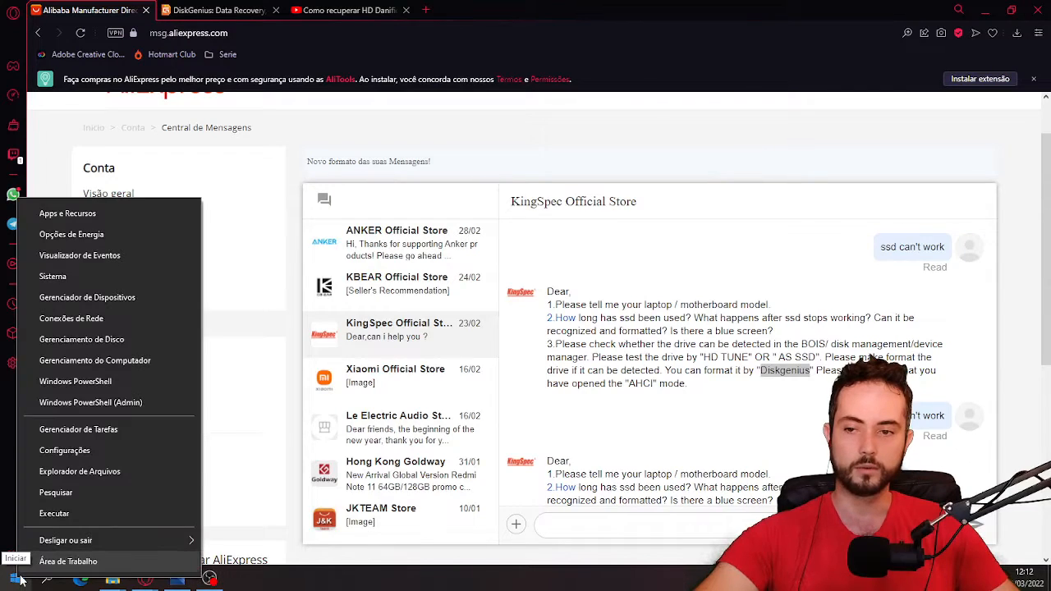
{"action": "mouse_move", "coordinate": [82, 339]}
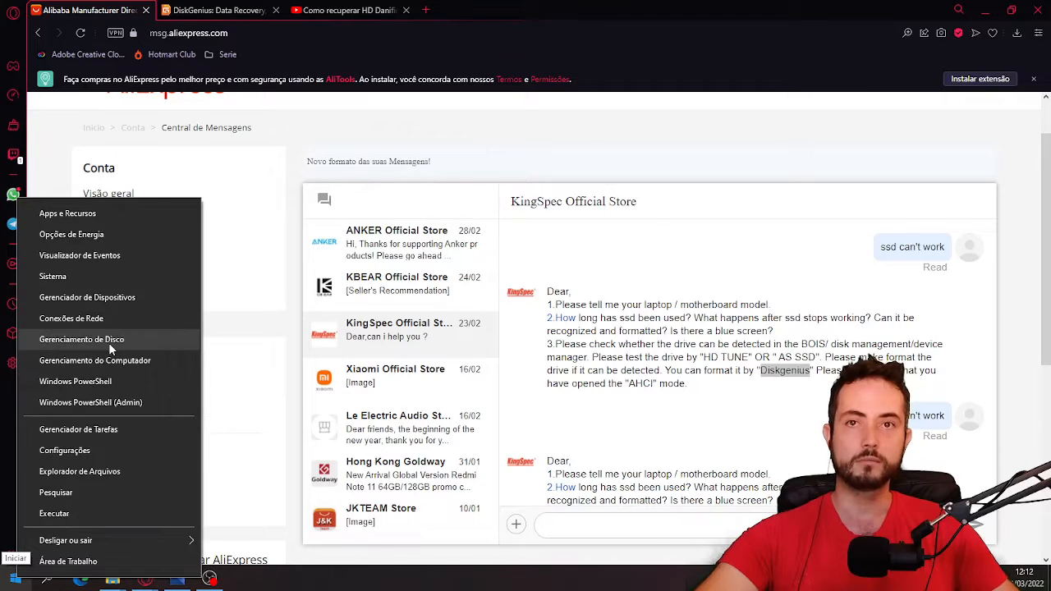
{"action": "left_click", "coordinate": [81, 339]}
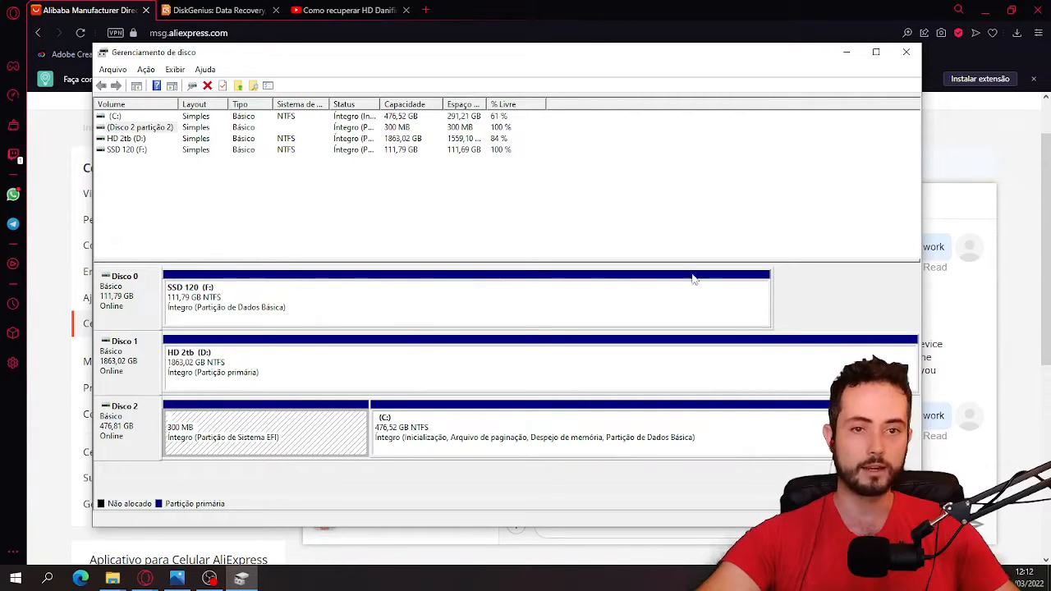
{"action": "mouse_move", "coordinate": [425, 287]}
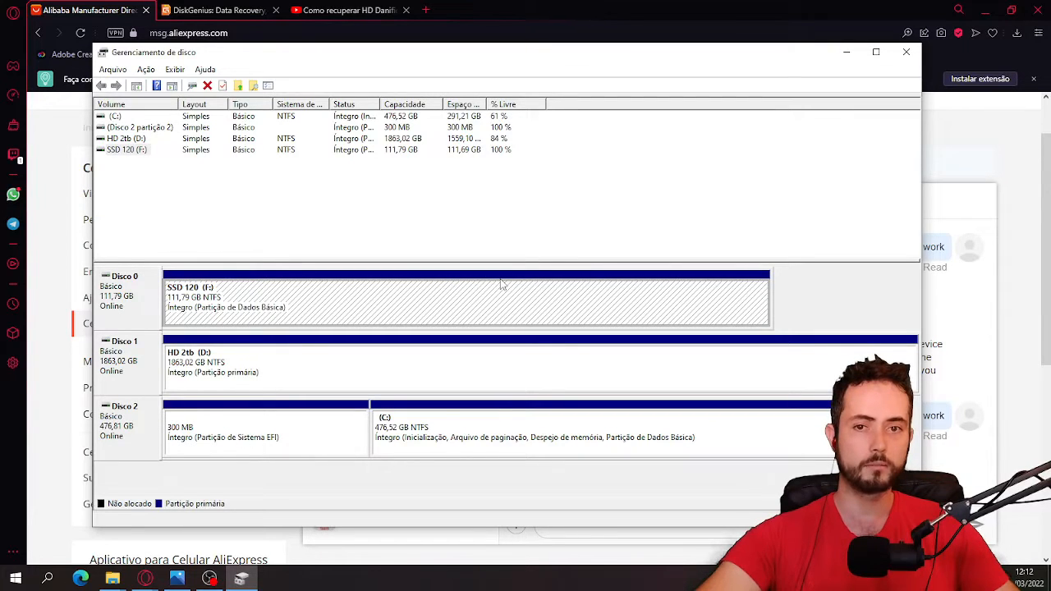
Check SSD 120 (F:) volume options, highlight the store's DiskGenius advice, and go to the DiskGenius site.
{"action": "right_click", "coordinate": [349, 296]}
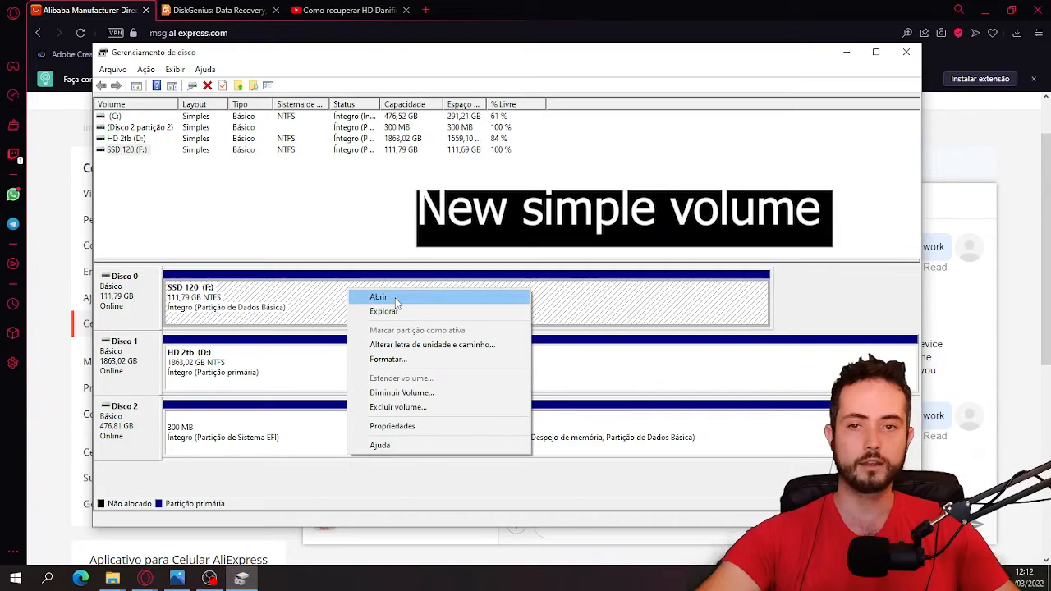
{"action": "mouse_move", "coordinate": [326, 299]}
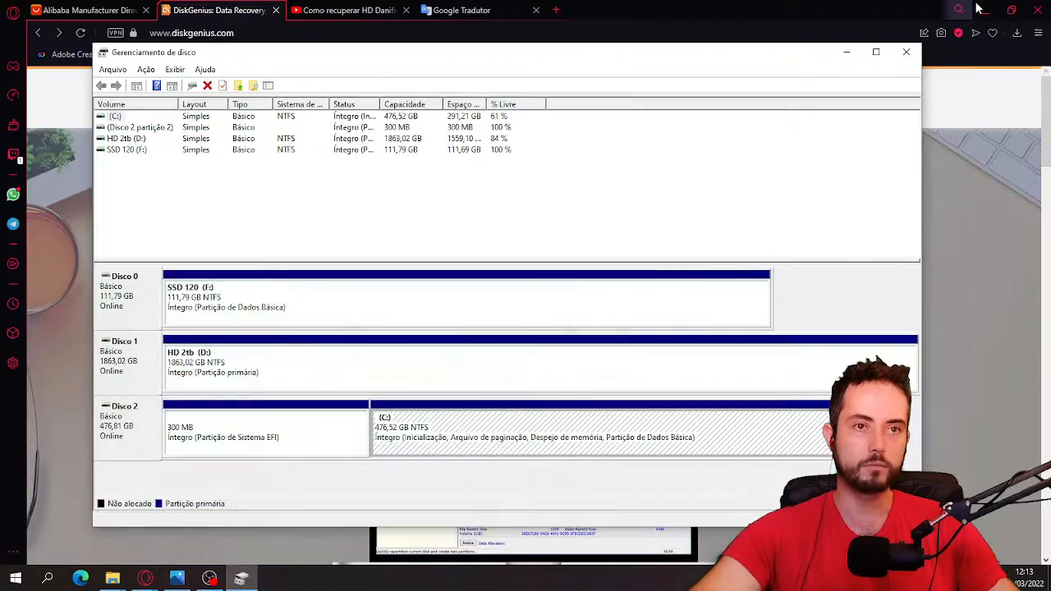
{"action": "mouse_move", "coordinate": [763, 20]}
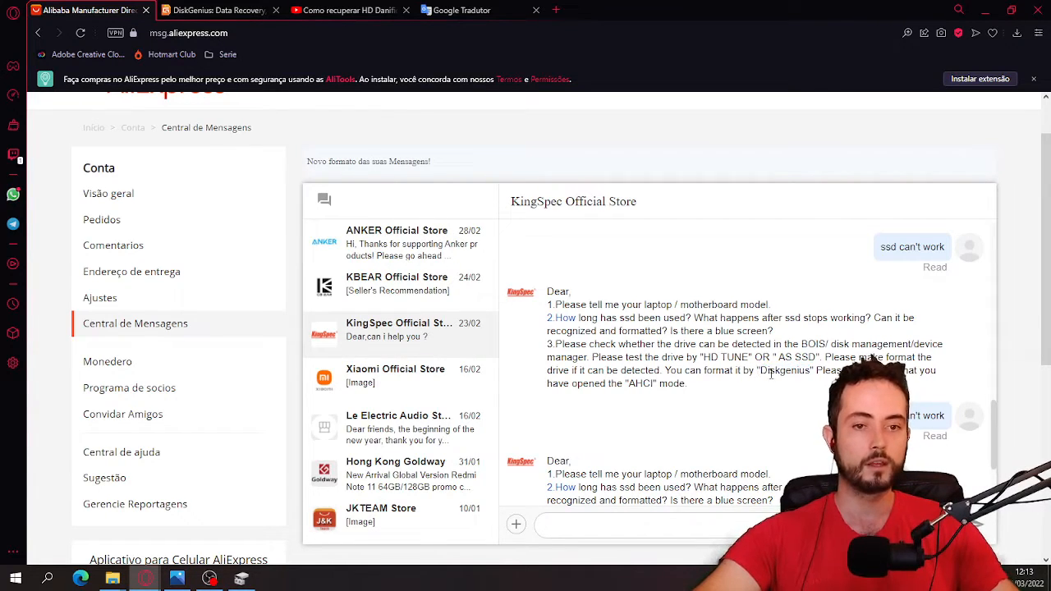
{"action": "left_click_drag", "start_coordinate": [546, 292], "coordinate": [690, 383]}
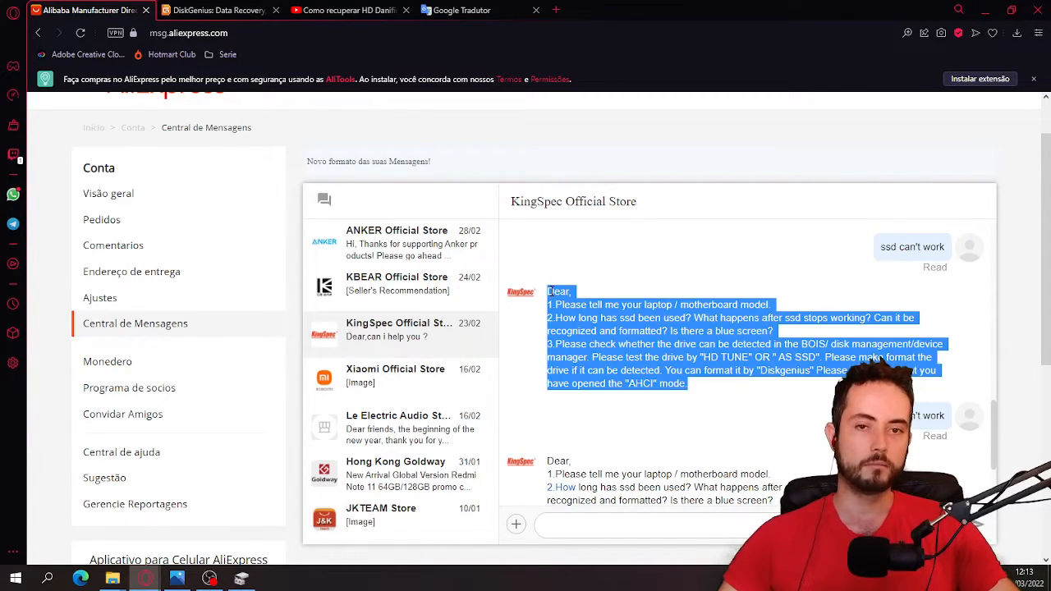
{"action": "double_click", "coordinate": [769, 370]}
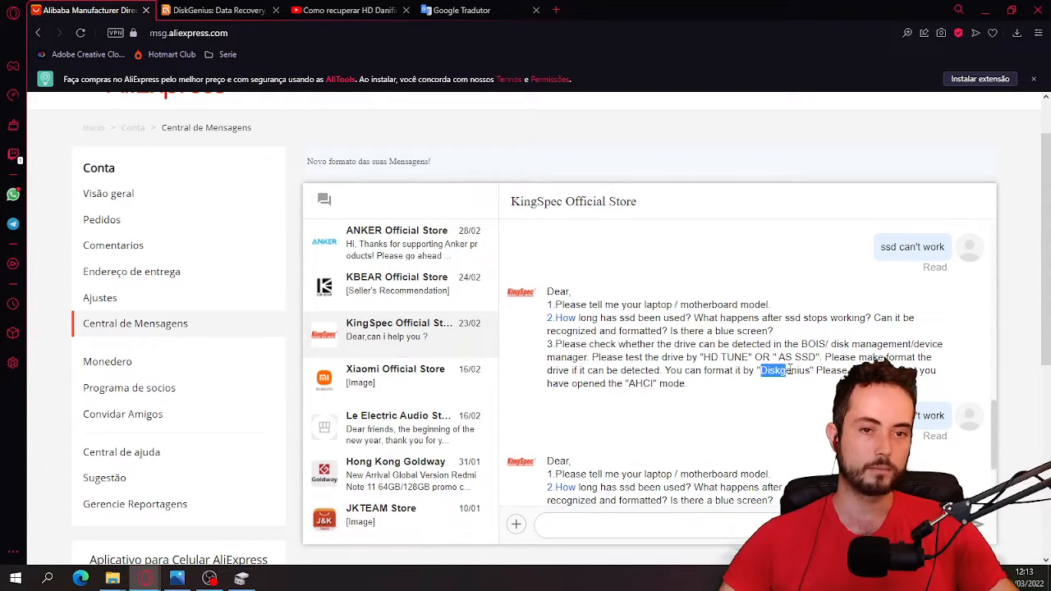
{"action": "left_click", "coordinate": [216, 9]}
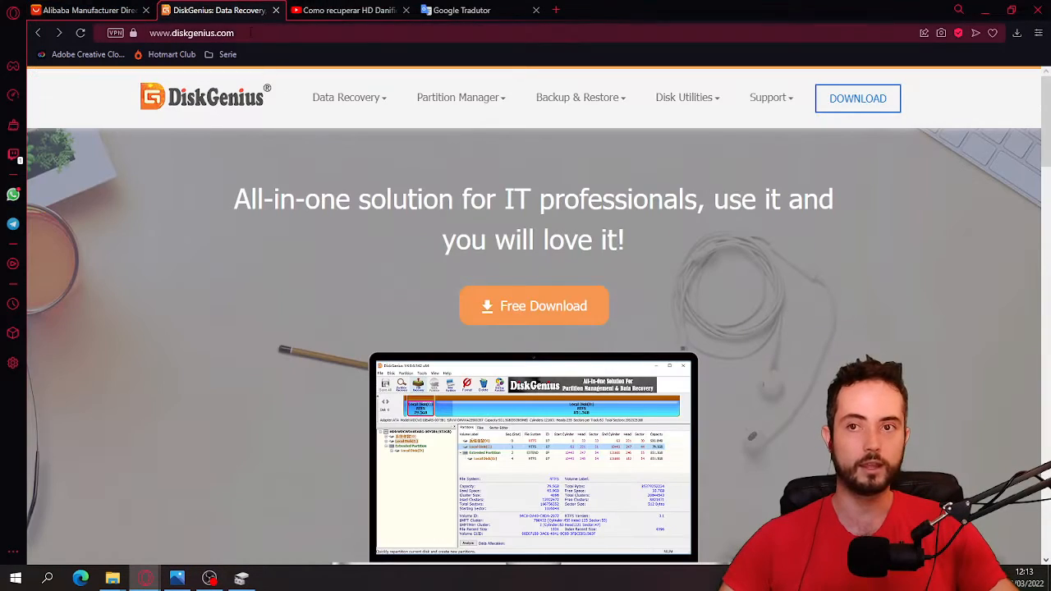
Download the free DiskGenius installer from diskgenius.com and run it from downloads.
{"action": "left_click", "coordinate": [191, 33]}
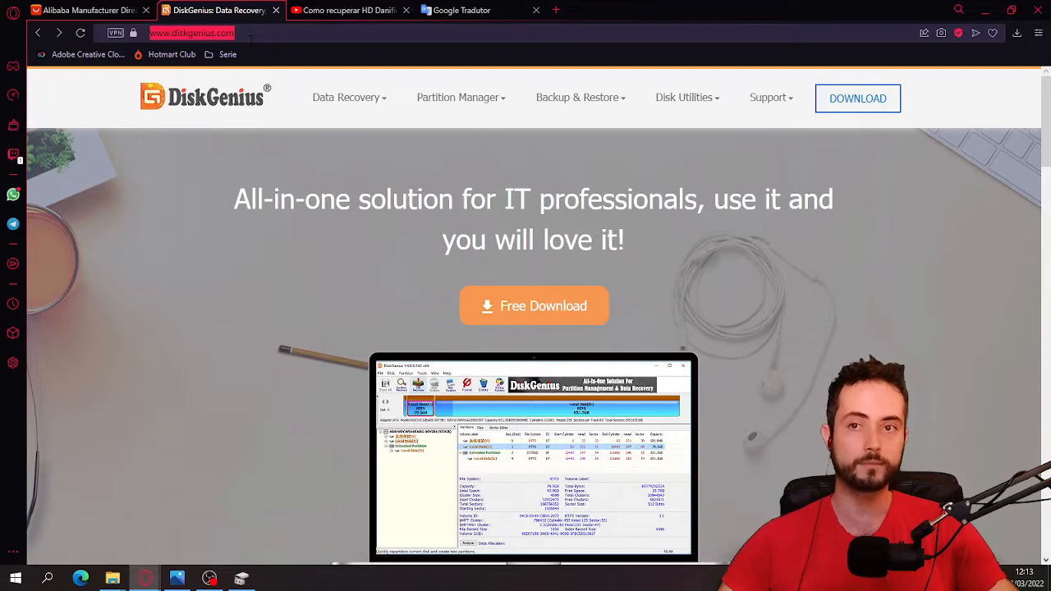
{"action": "left_click", "coordinate": [533, 306]}
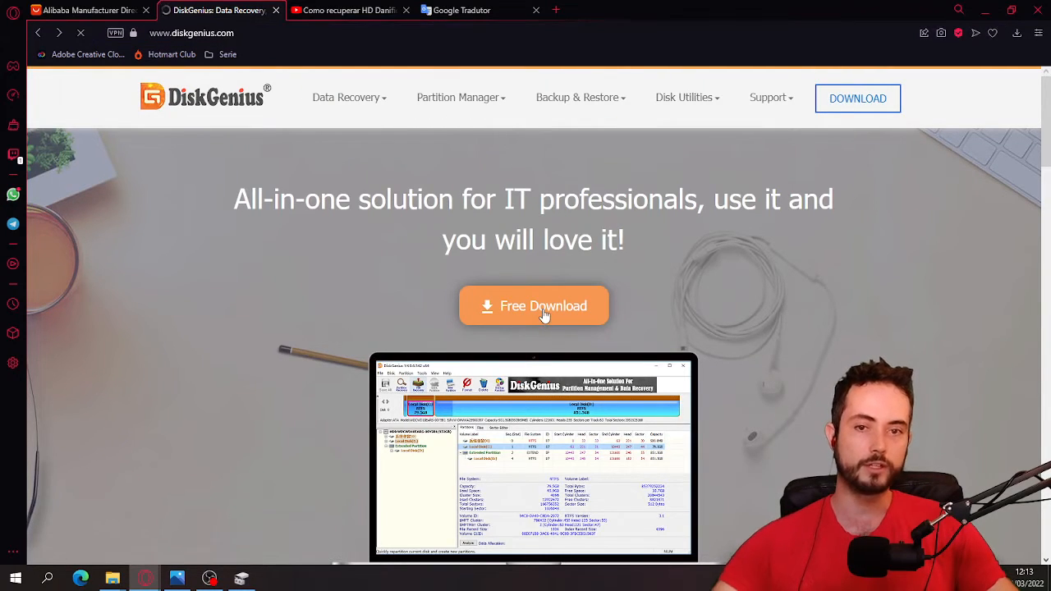
{"action": "mouse_move", "coordinate": [1021, 57]}
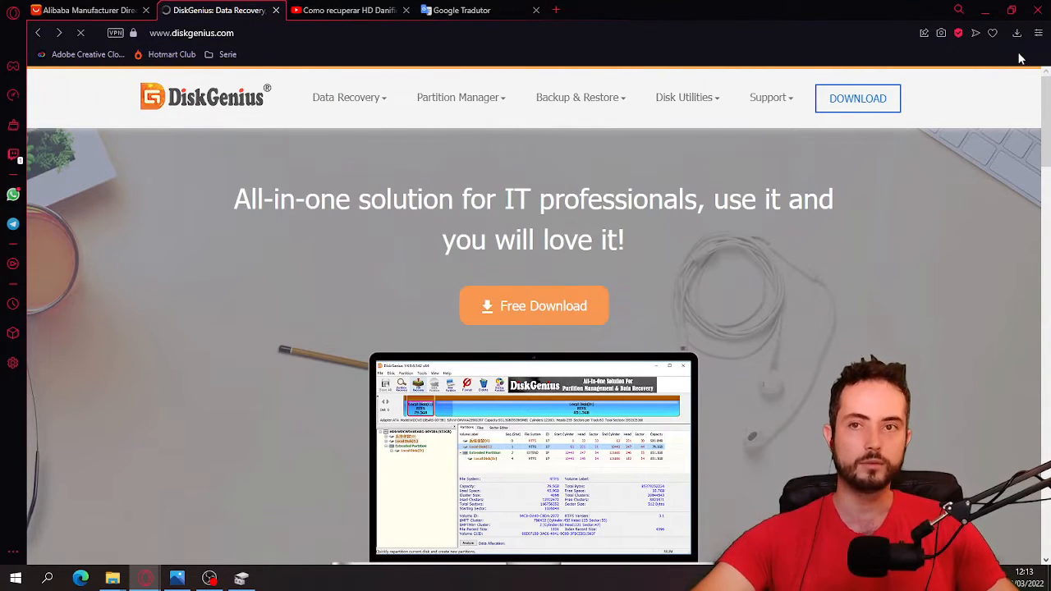
{"action": "left_click", "coordinate": [1018, 33]}
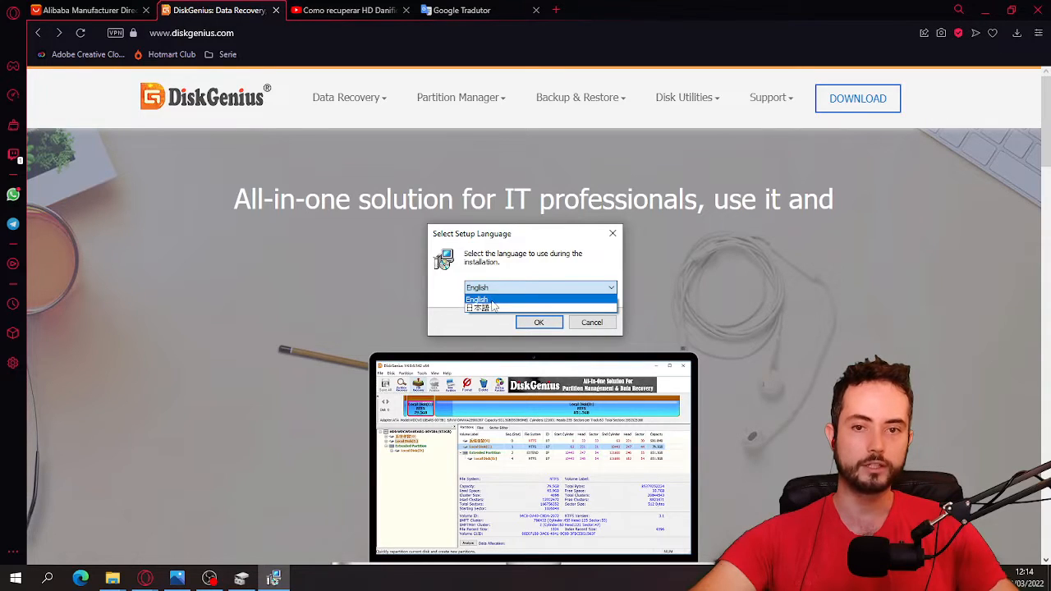
Confirm English, accept the license, and review the C:\Program Files\DiskGenius install path.
{"action": "left_click", "coordinate": [538, 322]}
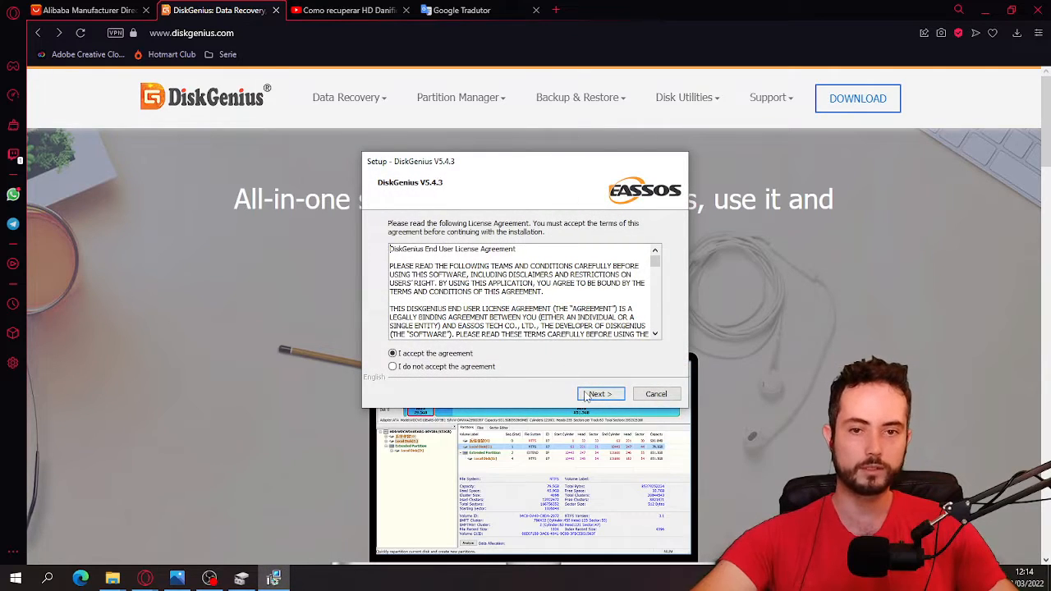
{"action": "left_click", "coordinate": [600, 394]}
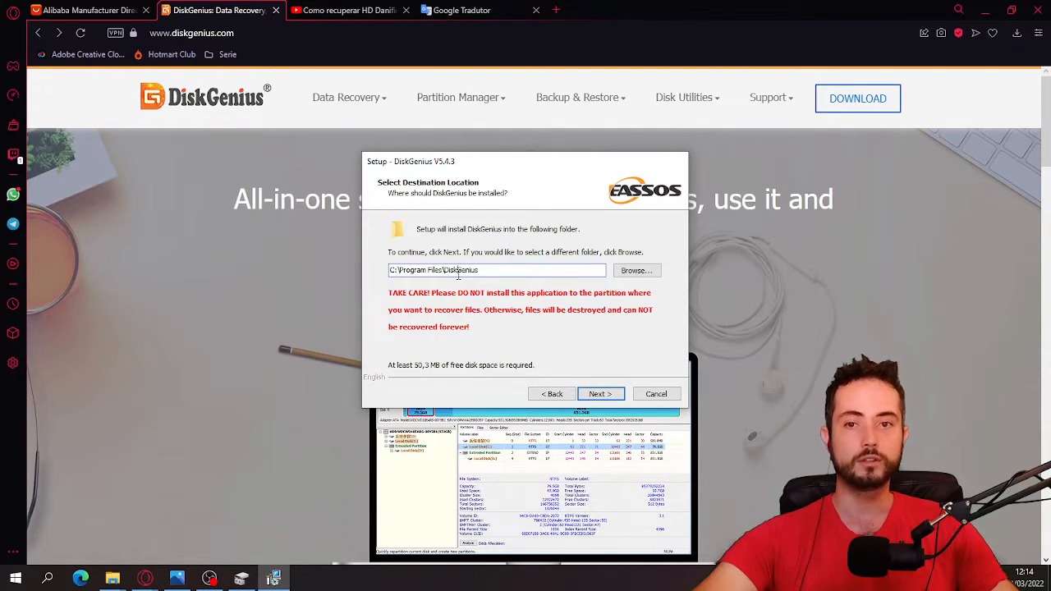
{"action": "double_click", "coordinate": [420, 269]}
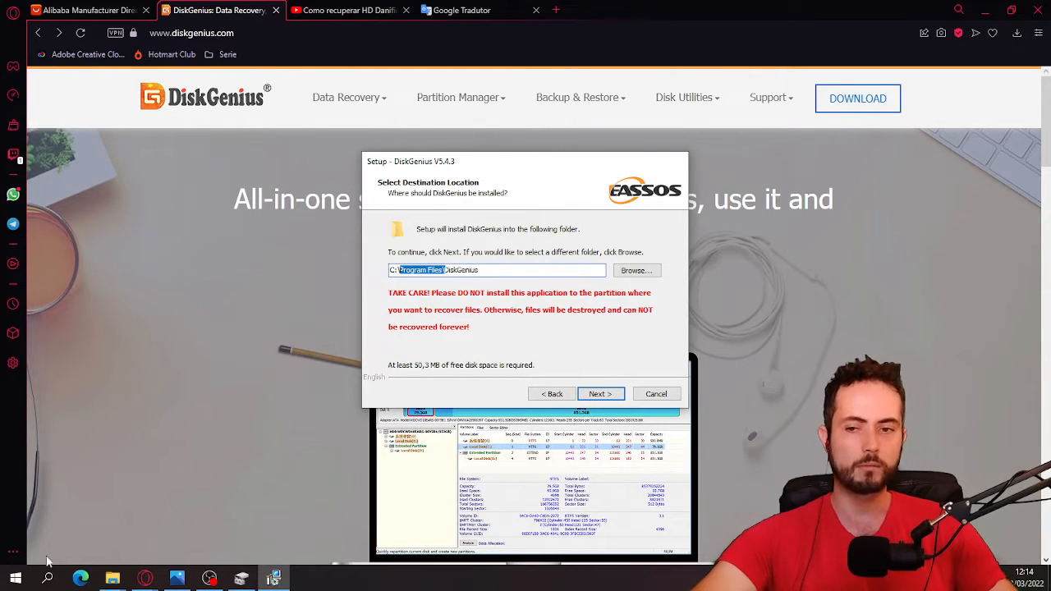
{"action": "left_click", "coordinate": [111, 578]}
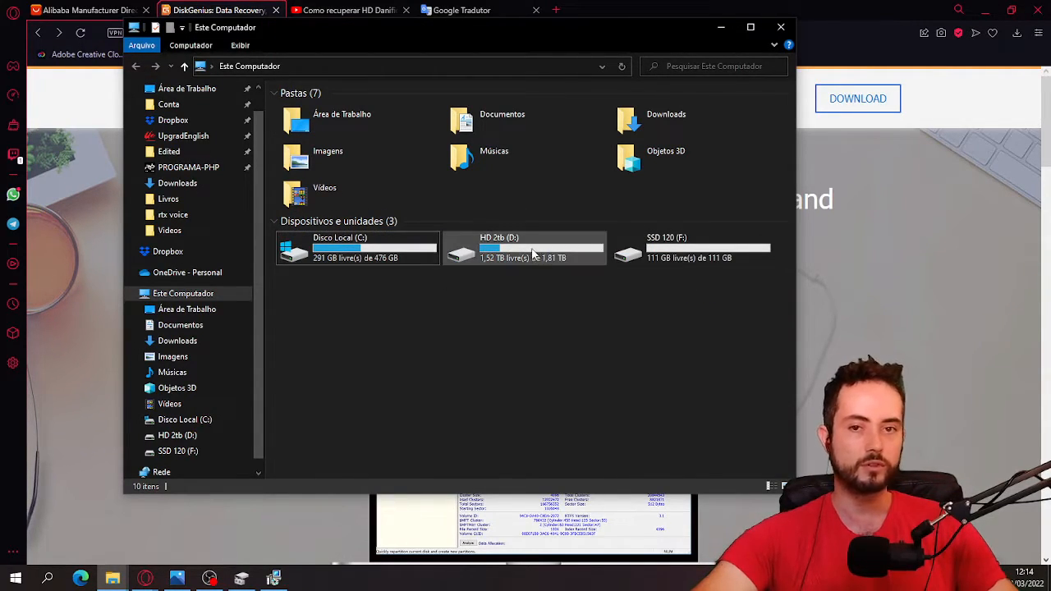
Click the HD 2tb (D:) and Disco Local (C:) drives in This PC.
{"action": "left_click", "coordinate": [526, 247]}
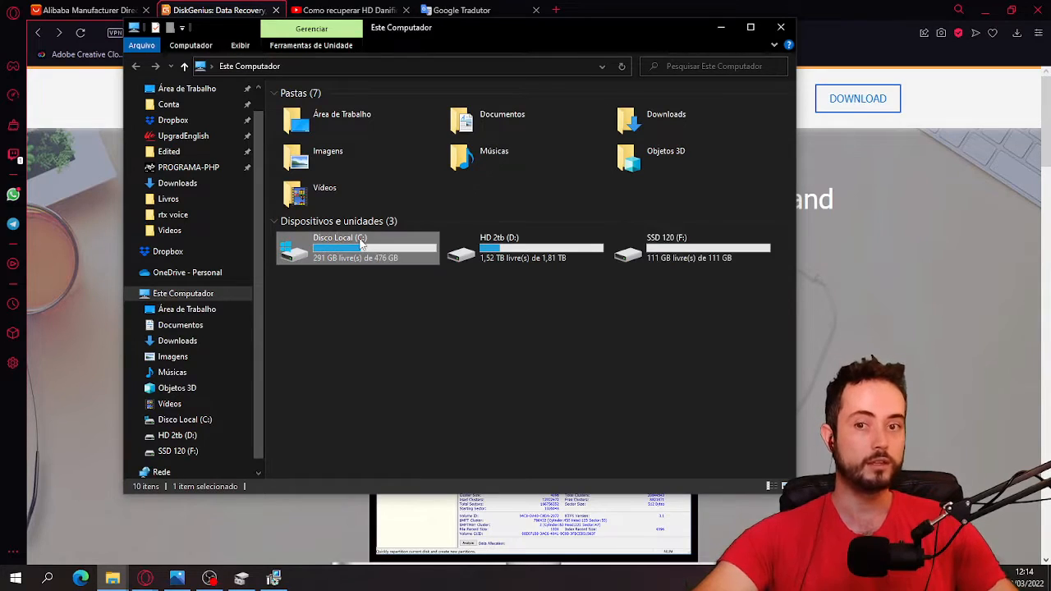
{"action": "left_click", "coordinate": [525, 248]}
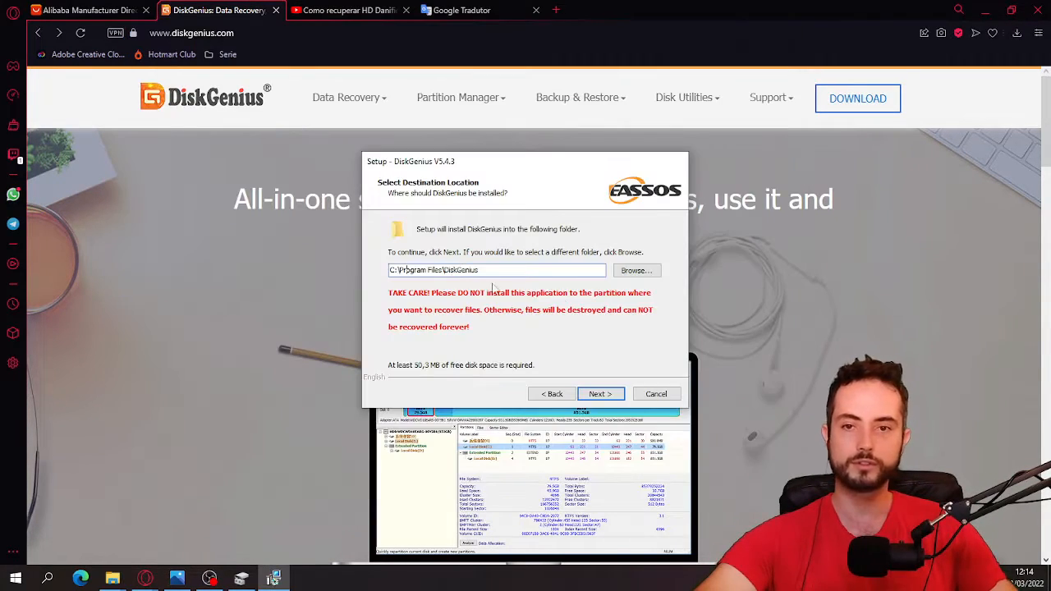
Keep the default install folder and finish setup with Launch DiskGenius checked.
{"action": "left_click", "coordinate": [601, 394]}
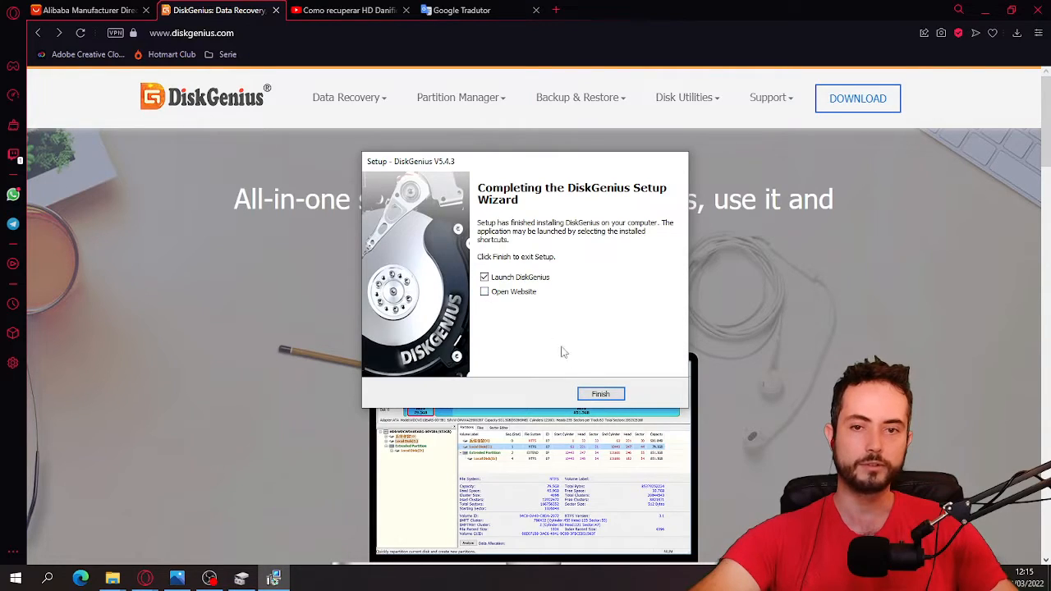
{"action": "left_click", "coordinate": [600, 393]}
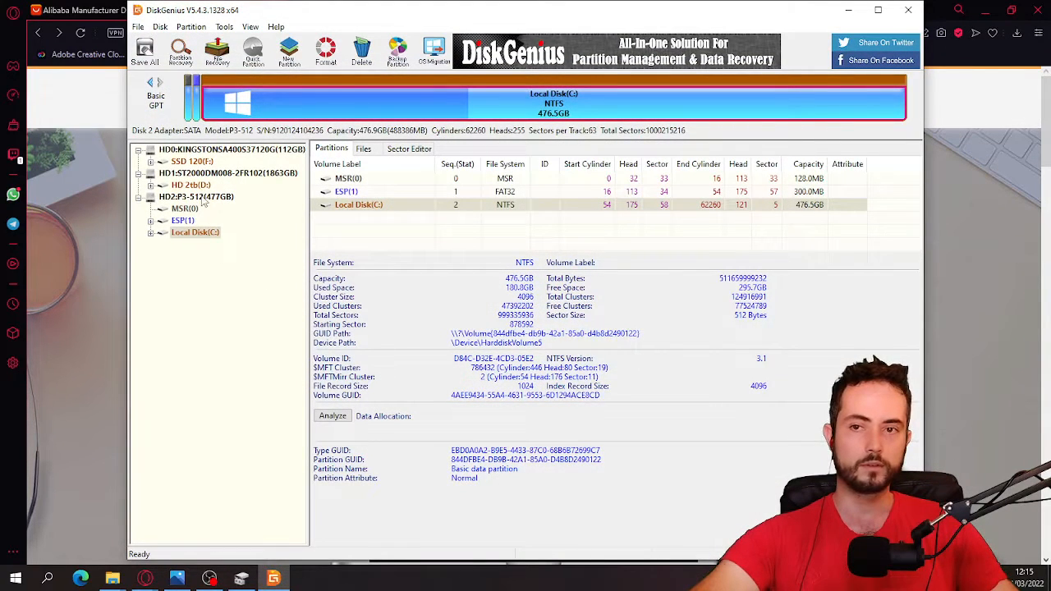
View HD2 P3-512 (477GB) details, briefly check the 2 TB HD1, then return to HD2.
{"action": "left_click", "coordinate": [195, 196]}
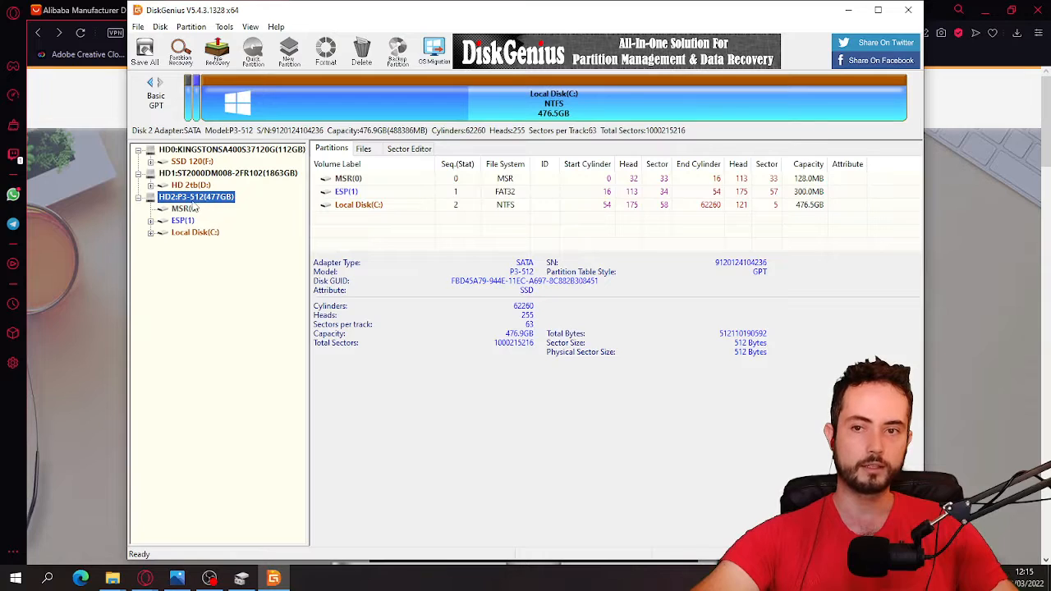
{"action": "mouse_move", "coordinate": [197, 207]}
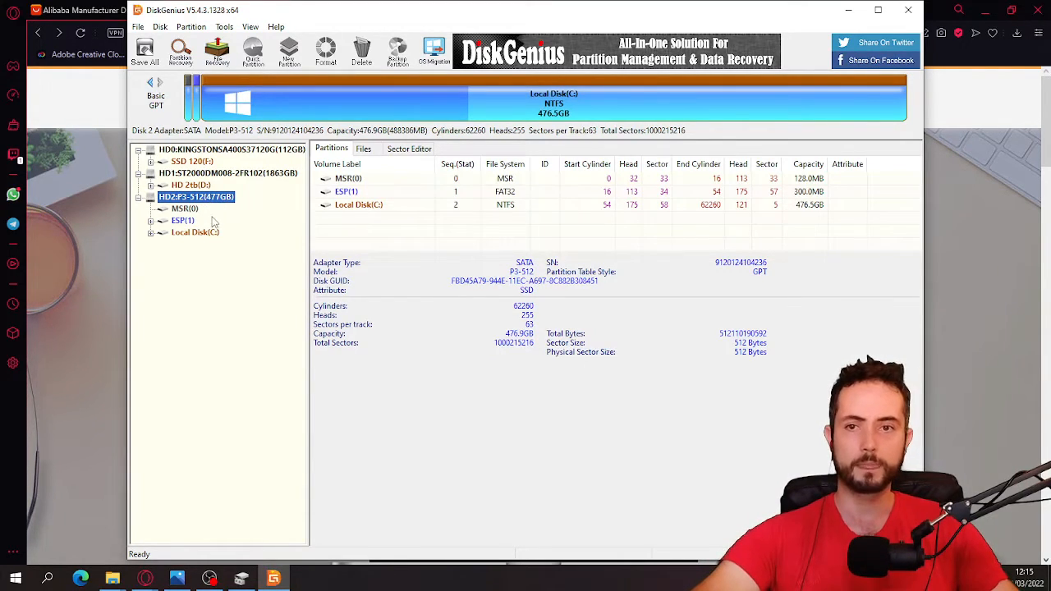
{"action": "left_click", "coordinate": [228, 172]}
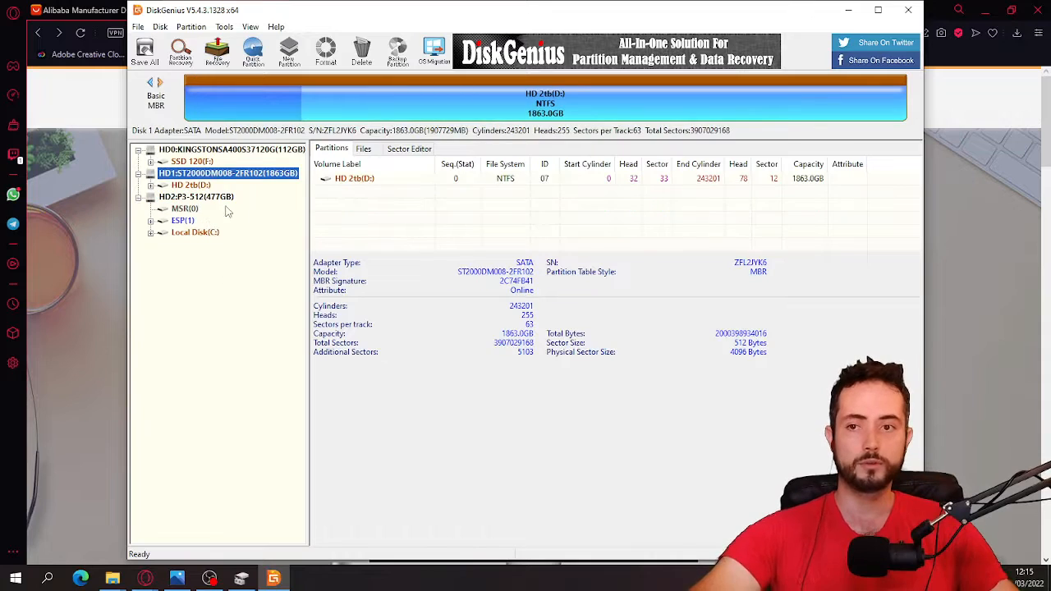
{"action": "left_click", "coordinate": [195, 196]}
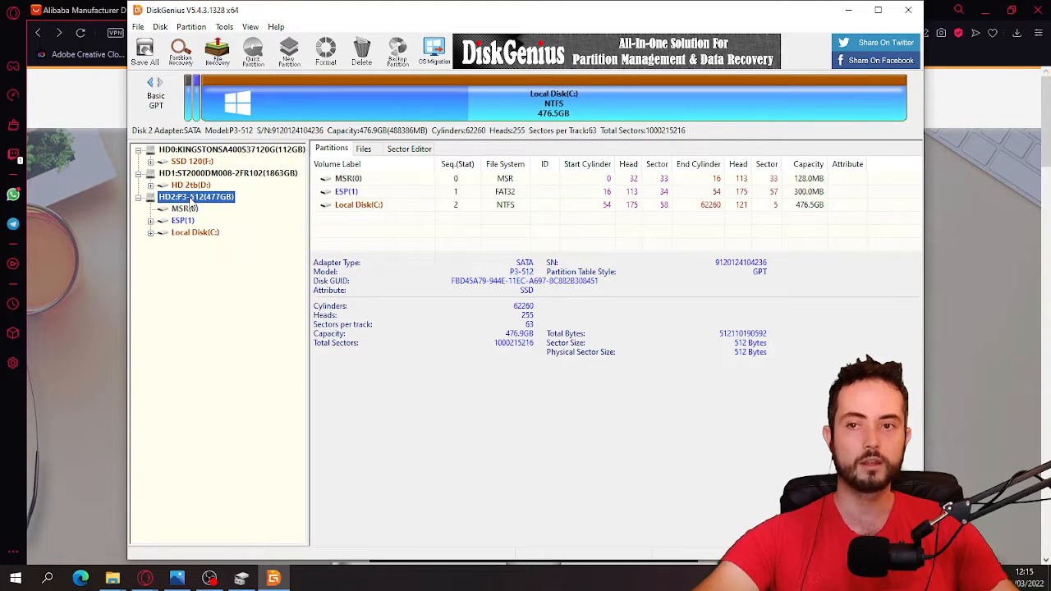
{"action": "right_click", "coordinate": [196, 196]}
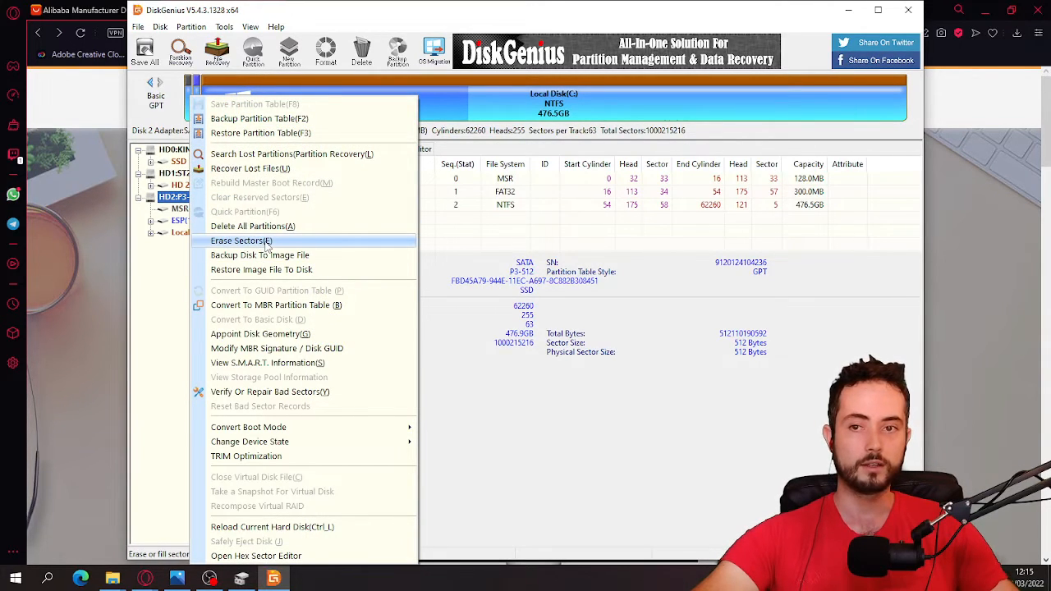
{"action": "left_click", "coordinate": [241, 240]}
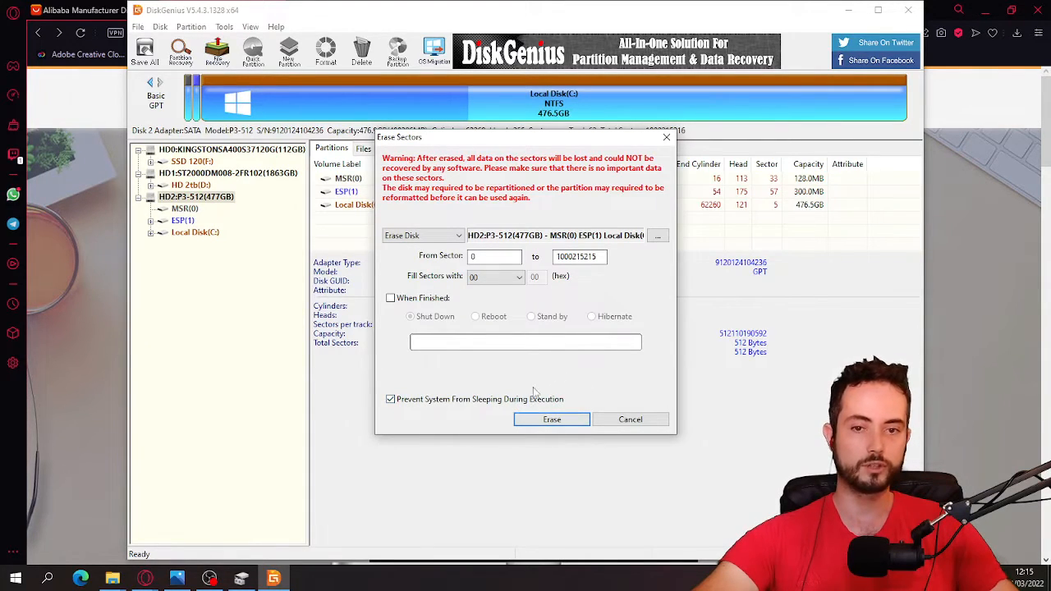
{"action": "mouse_move", "coordinate": [551, 418]}
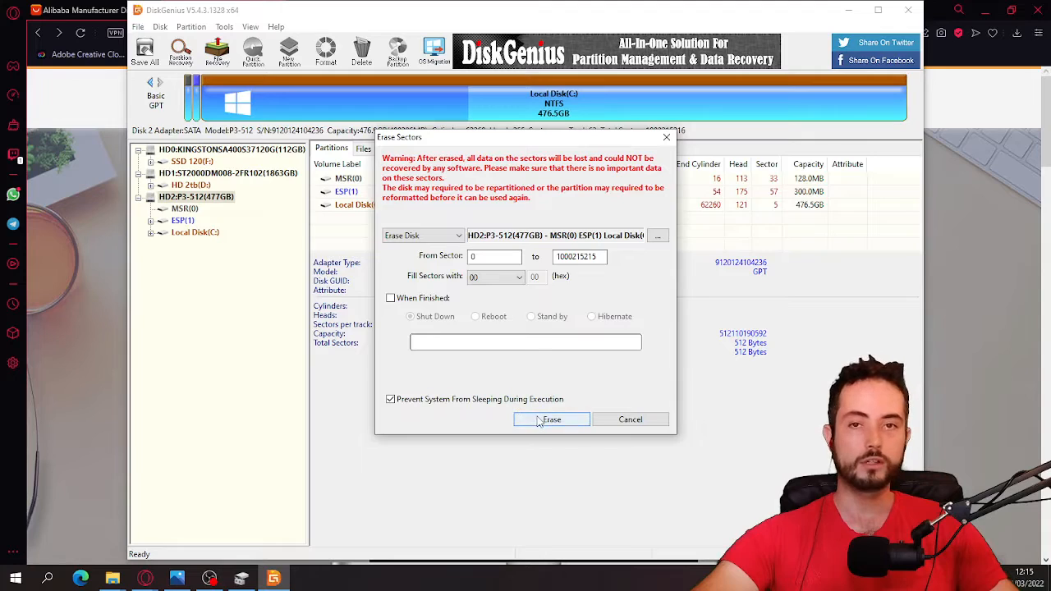
{"action": "mouse_move", "coordinate": [575, 187]}
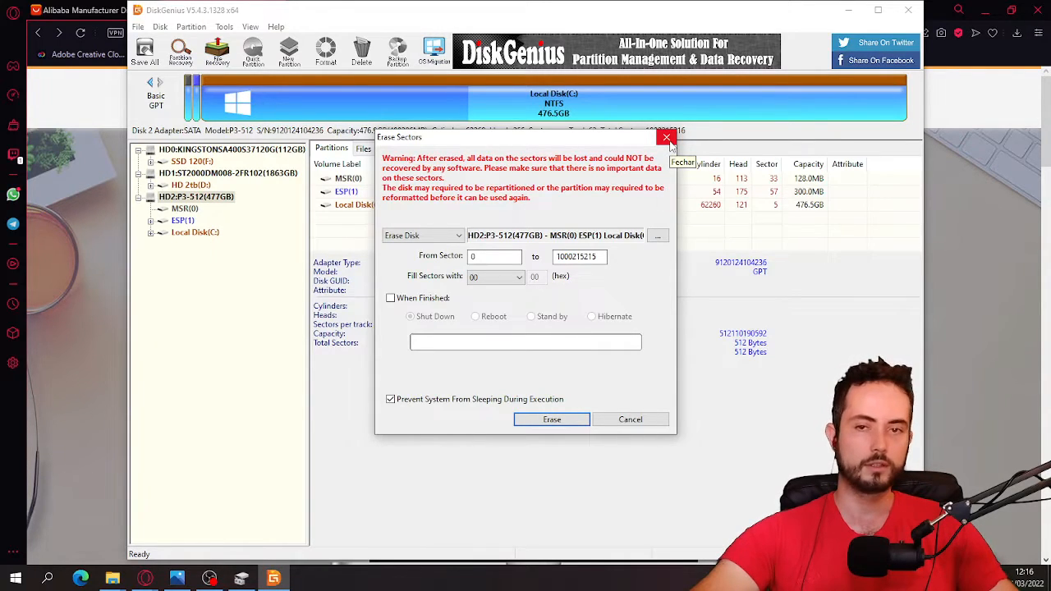
{"action": "left_click", "coordinate": [666, 137]}
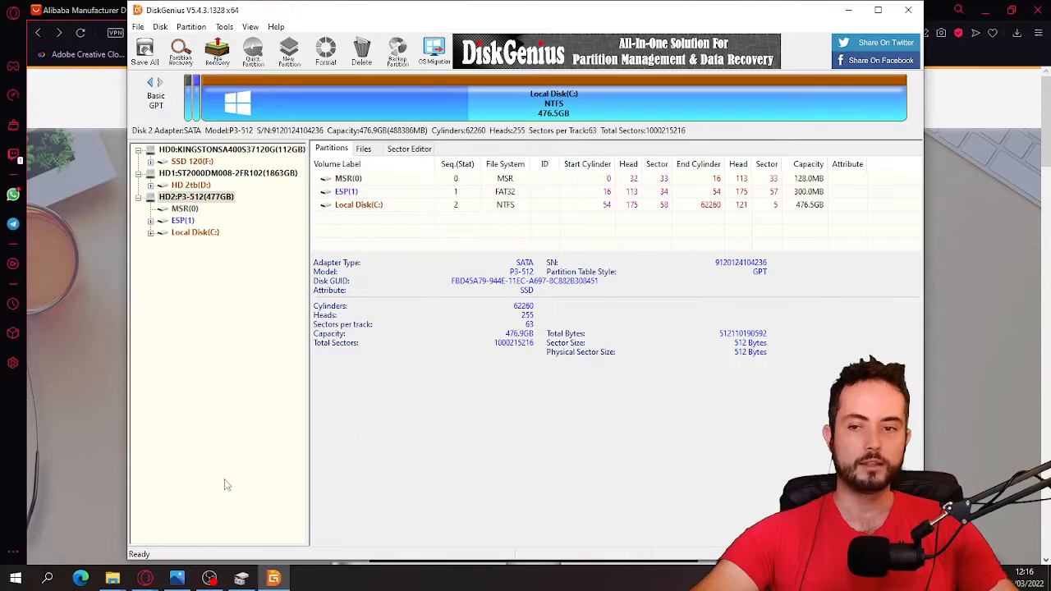
Reopen Gerenciamento de Disco from Start and view the SSD 120 (F:) volume's actions twice.
{"action": "right_click", "coordinate": [14, 578]}
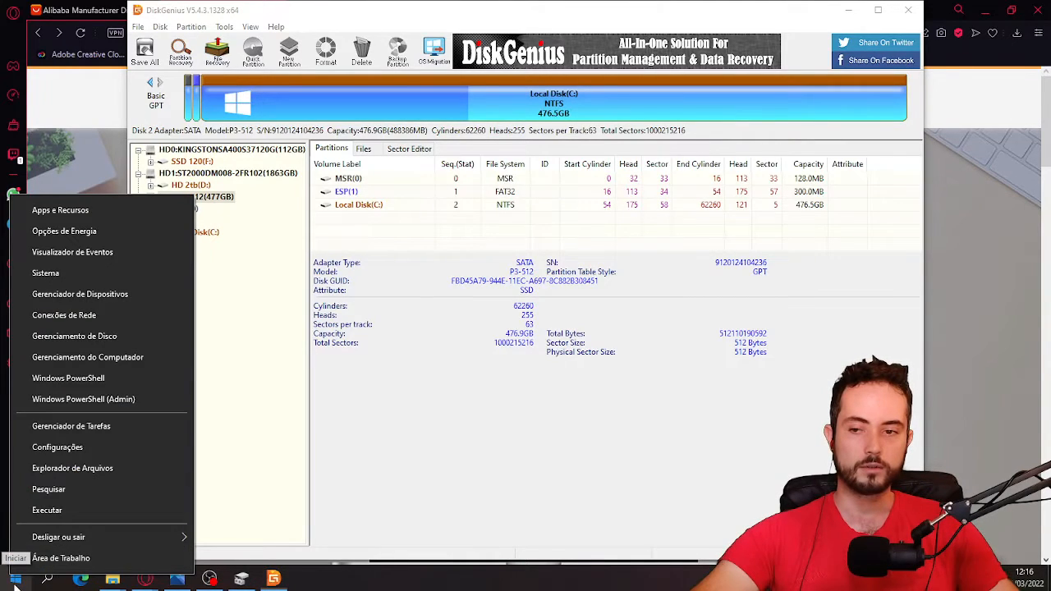
{"action": "mouse_move", "coordinate": [75, 336]}
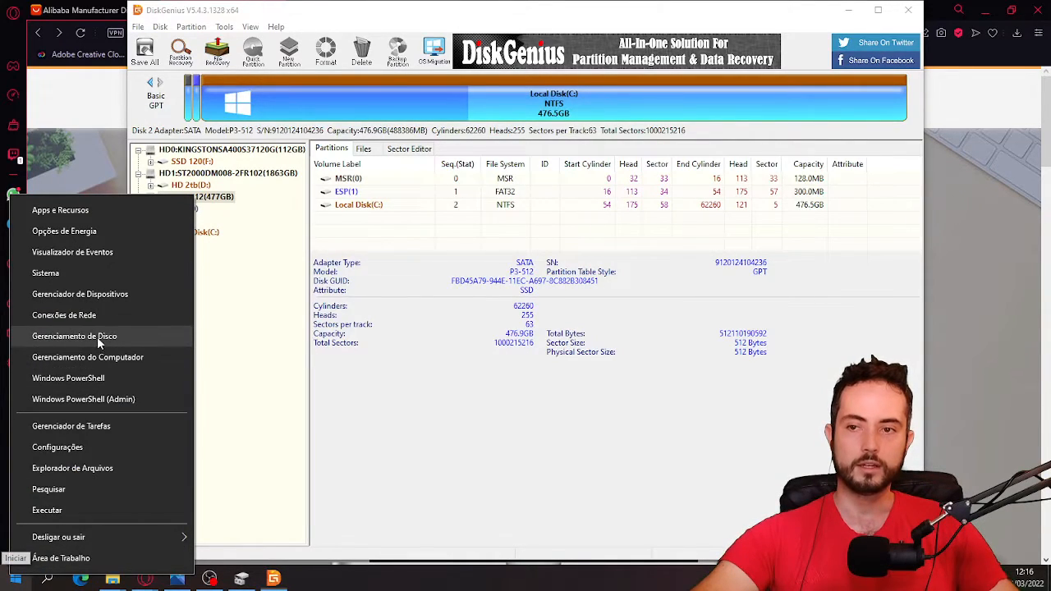
{"action": "left_click", "coordinate": [74, 336]}
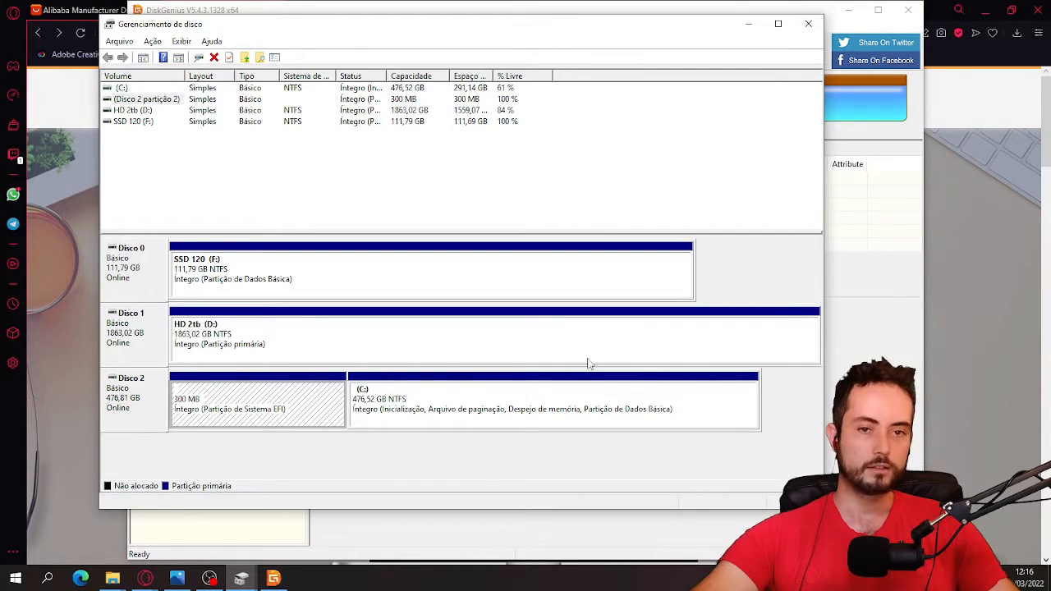
{"action": "right_click", "coordinate": [411, 271]}
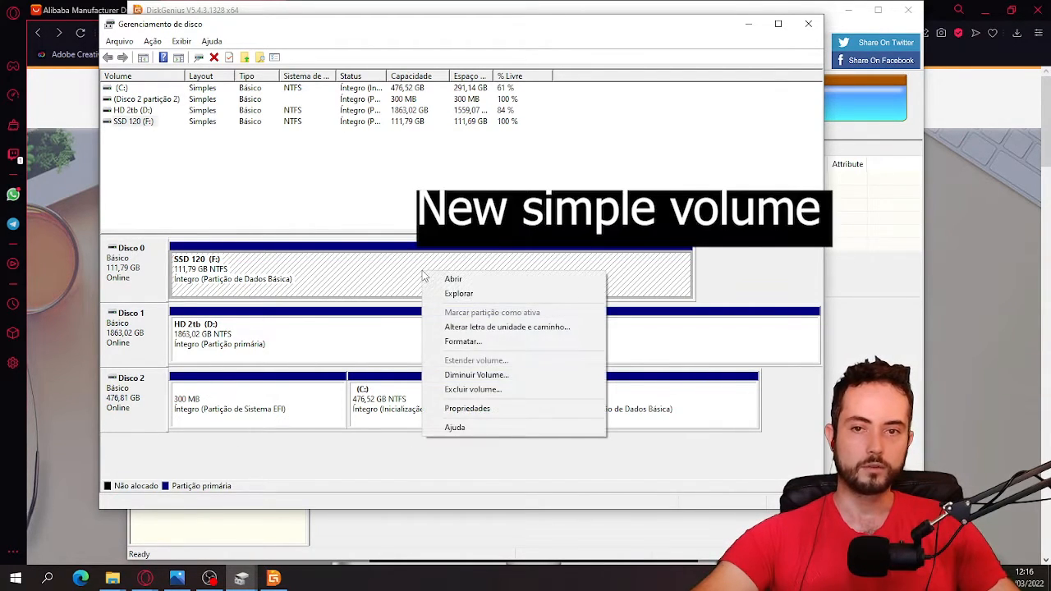
{"action": "mouse_move", "coordinate": [476, 279]}
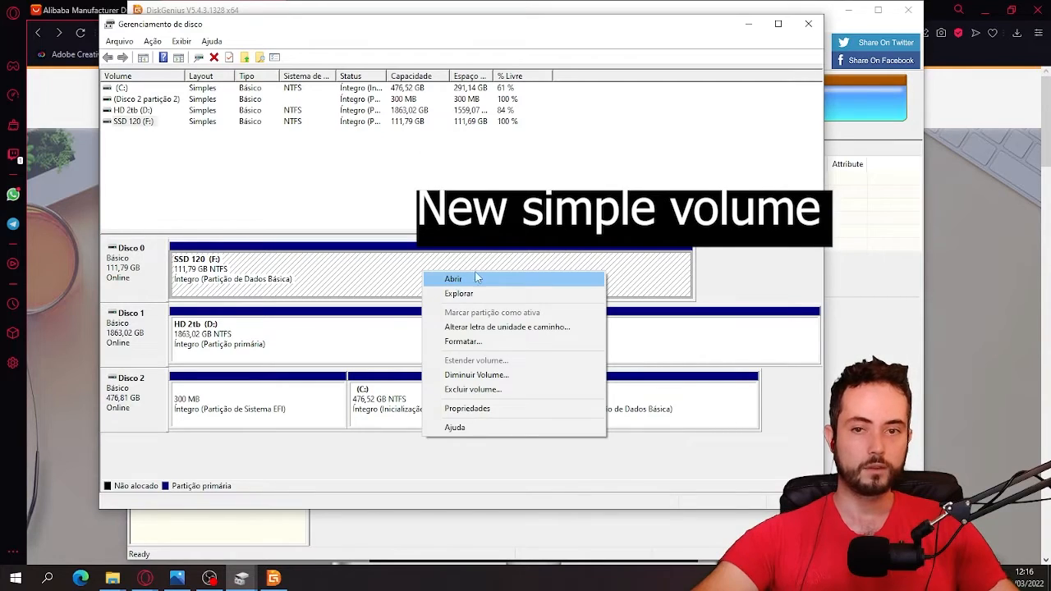
{"action": "mouse_move", "coordinate": [375, 277]}
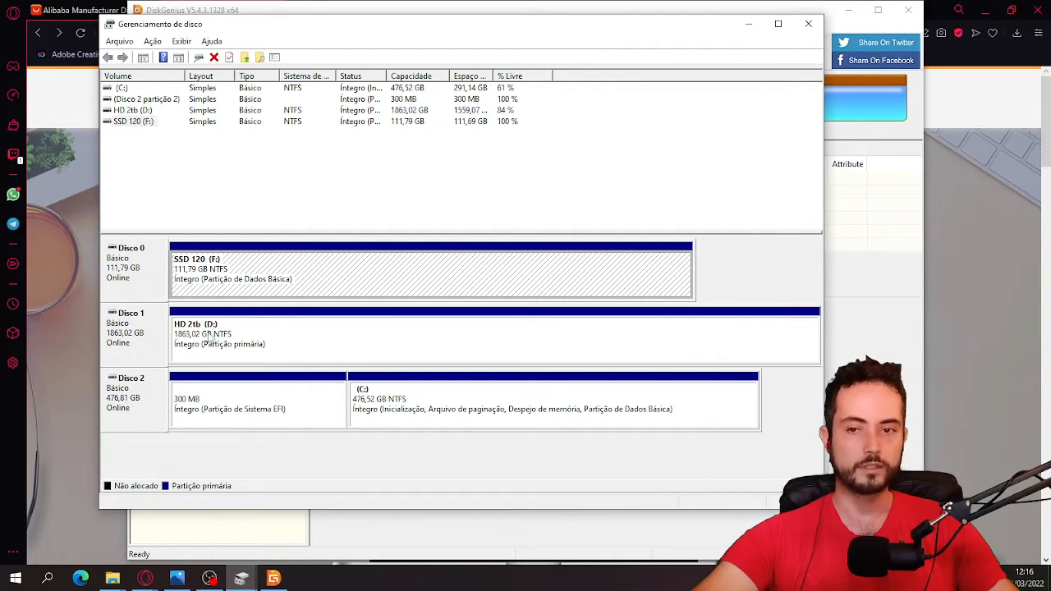
{"action": "mouse_move", "coordinate": [250, 287]}
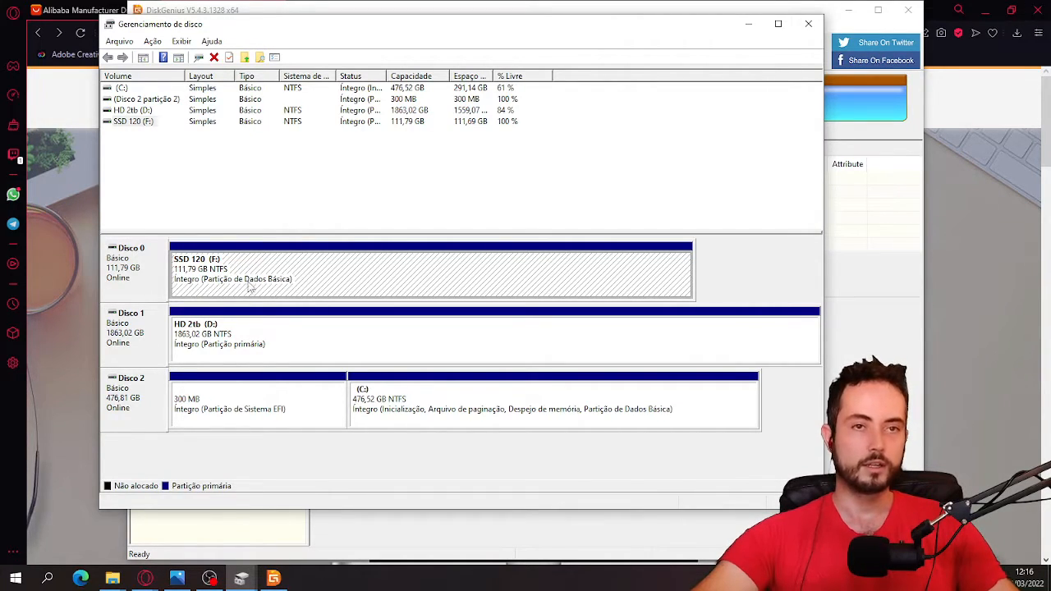
{"action": "right_click", "coordinate": [247, 271]}
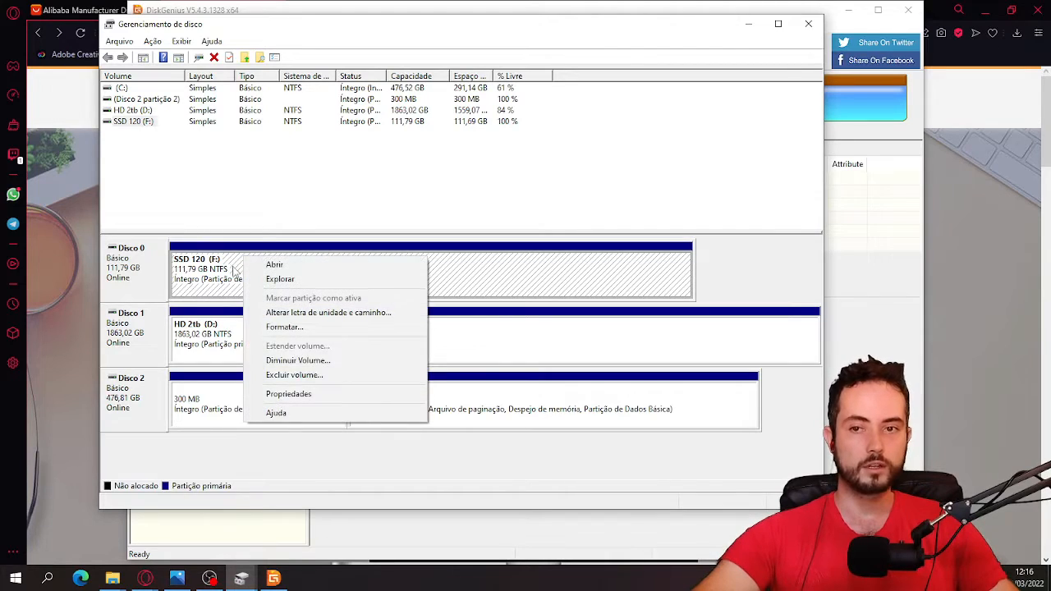
{"action": "mouse_move", "coordinate": [230, 275]}
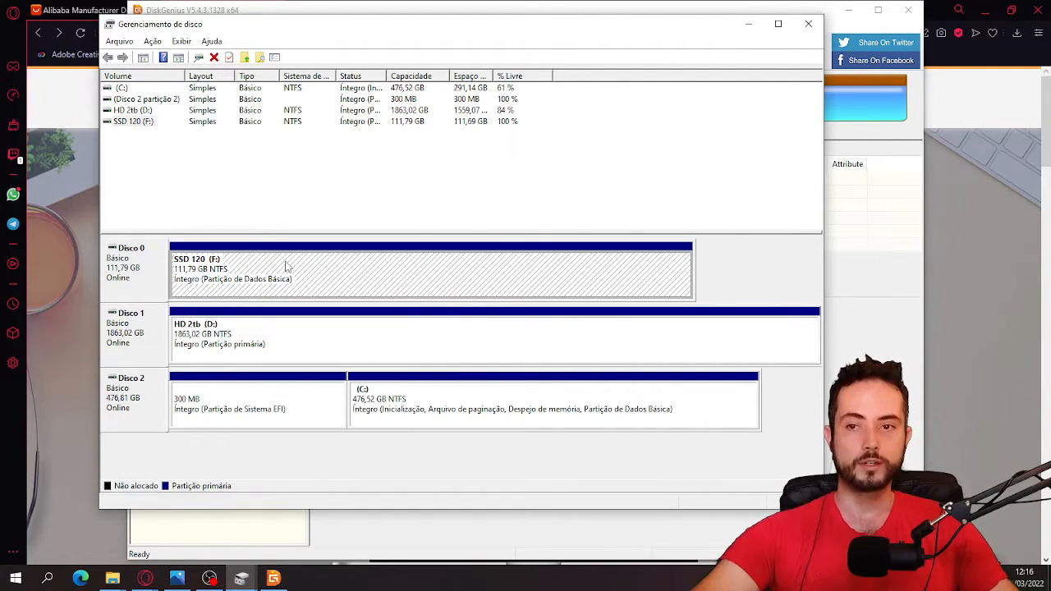
{"action": "mouse_move", "coordinate": [334, 274]}
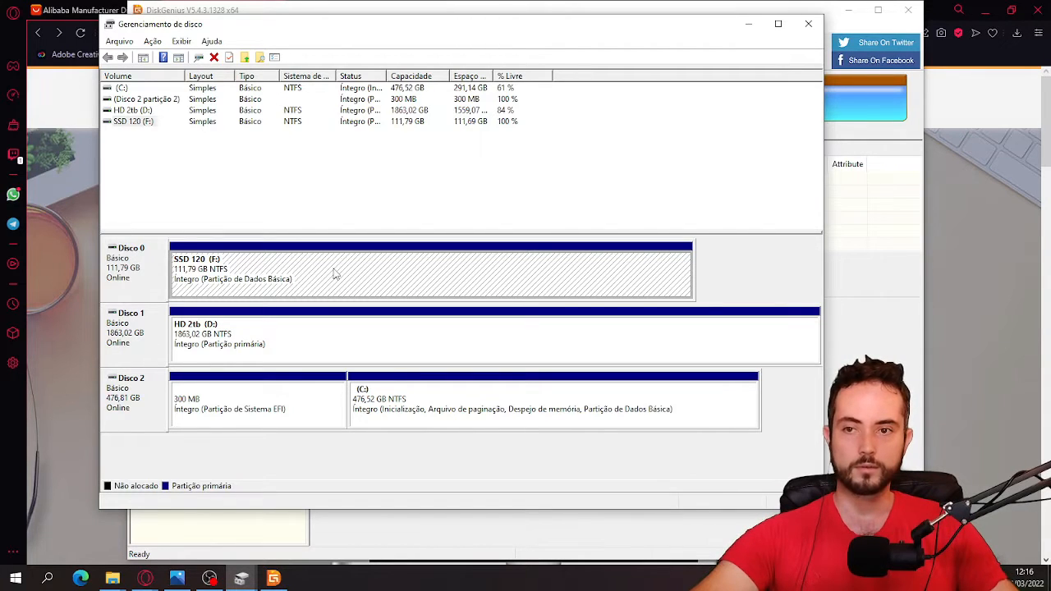
{"action": "mouse_move", "coordinate": [35, 564]}
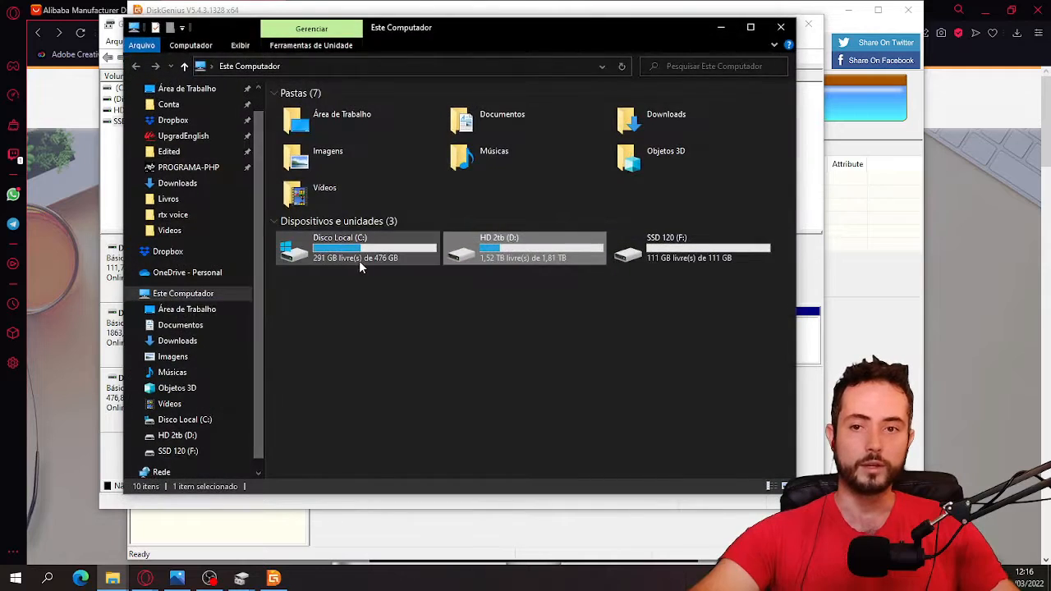
{"action": "left_click", "coordinate": [333, 285]}
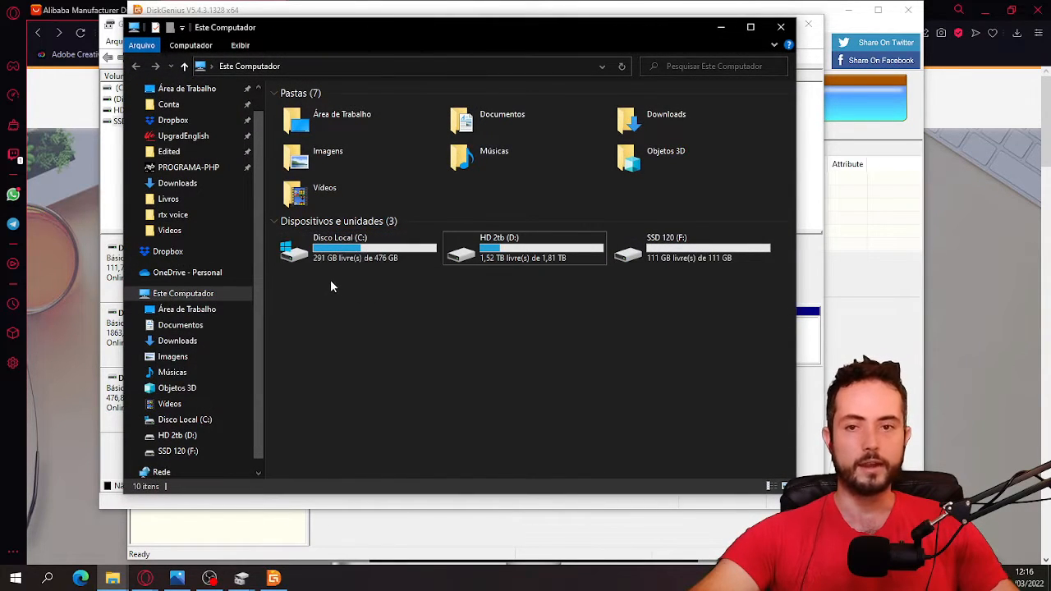
{"action": "left_click", "coordinate": [353, 247]}
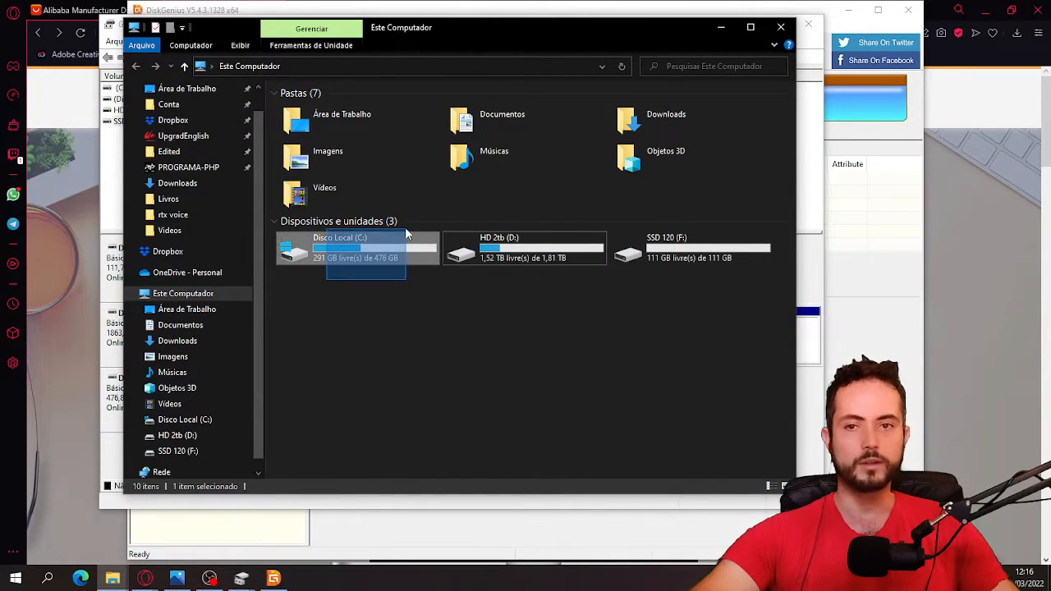
{"action": "mouse_move", "coordinate": [387, 275]}
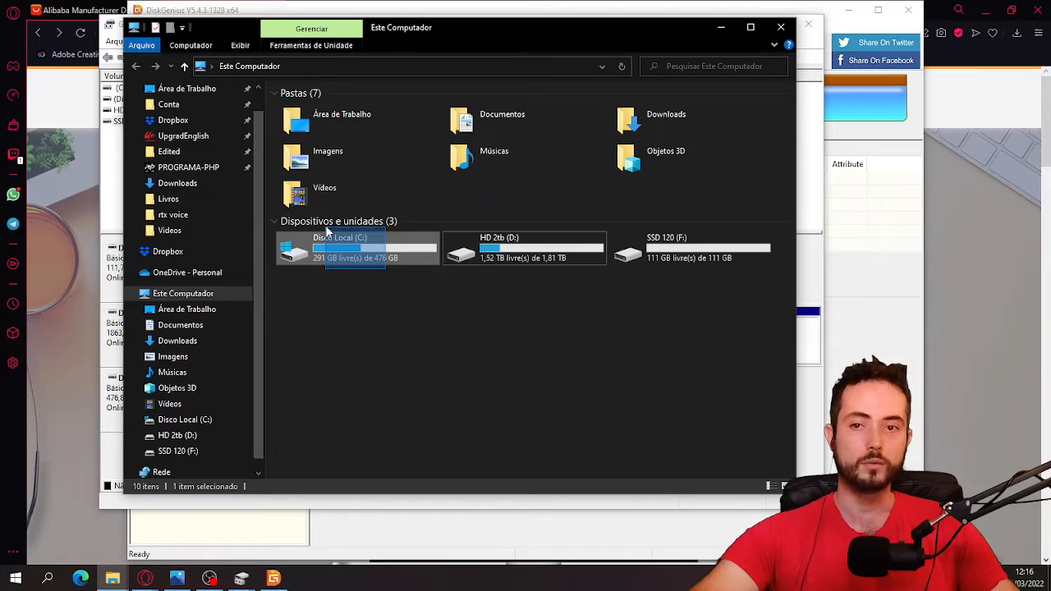
{"action": "left_click", "coordinate": [326, 275]}
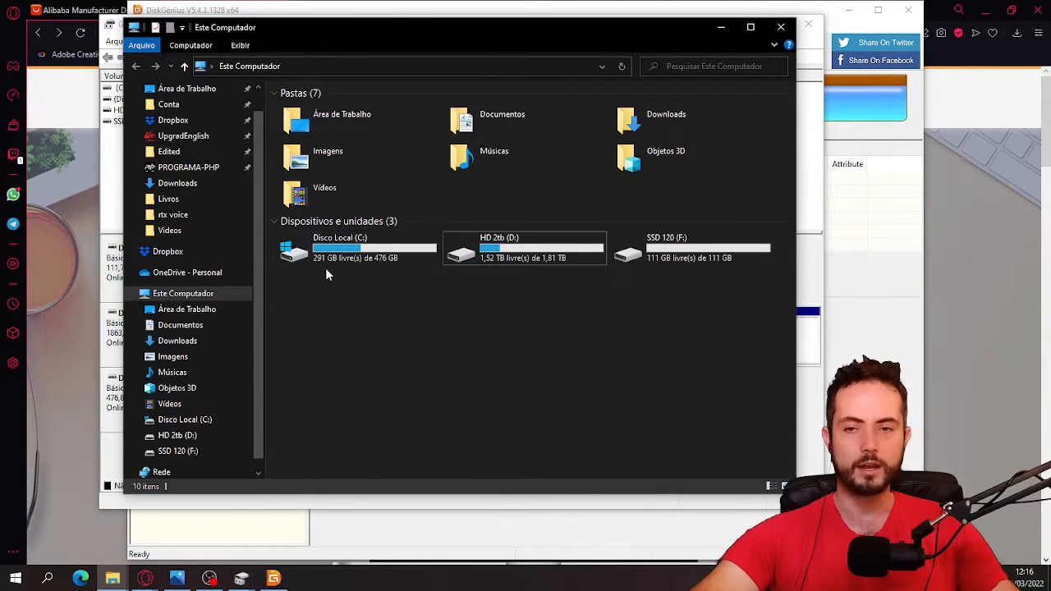